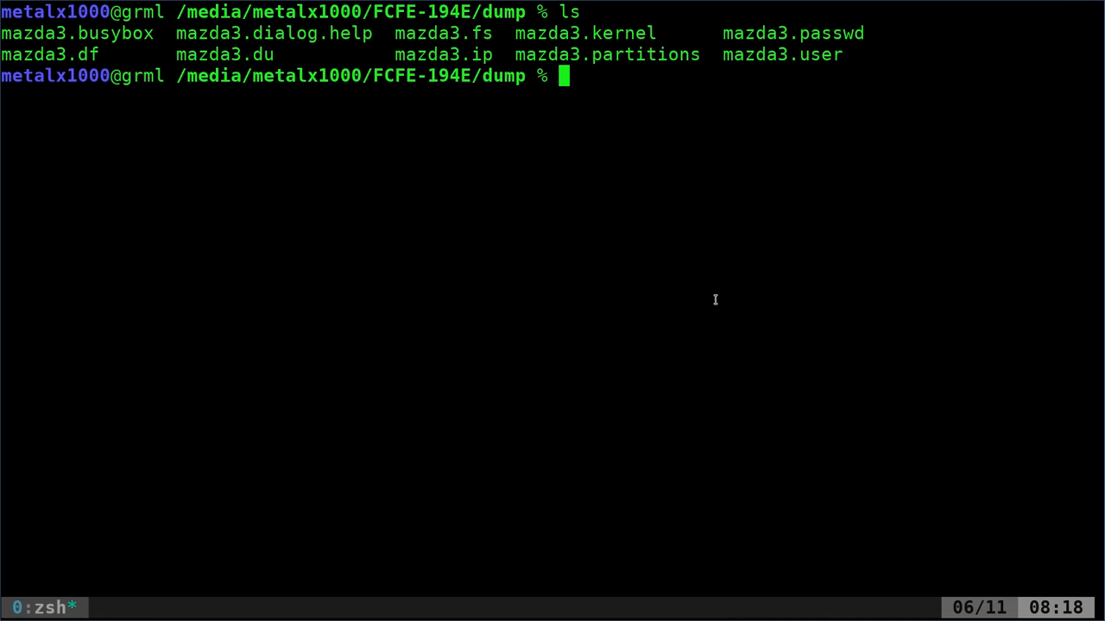
- Print mazda3.busybox to show the BusyBox v1.19.2 help and its defined function list
type("cat mazda3.busybox")
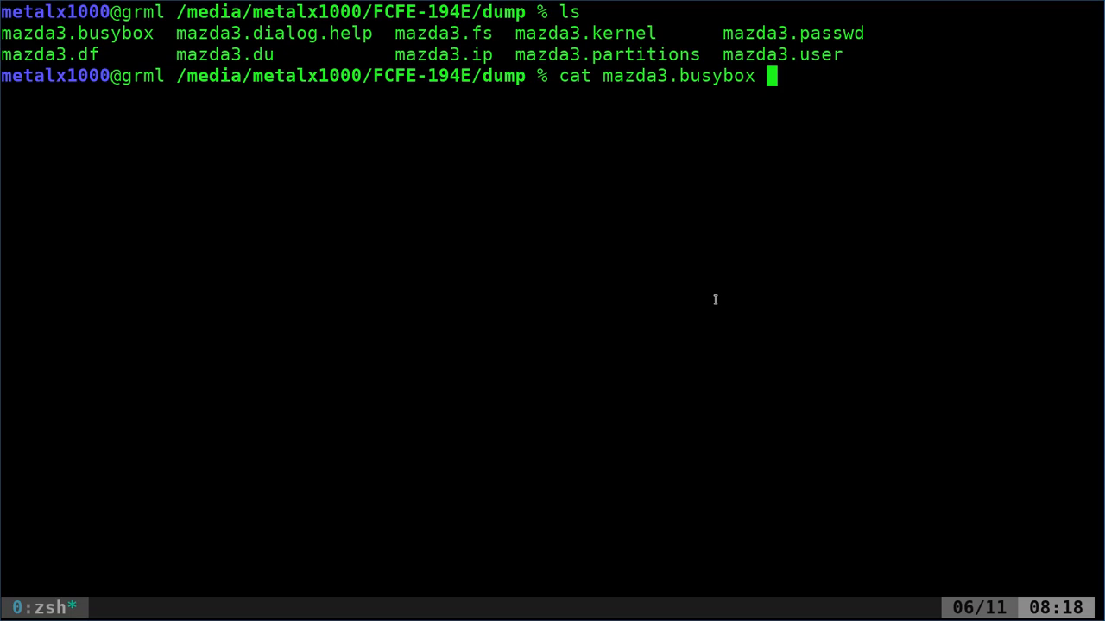
key("Return")
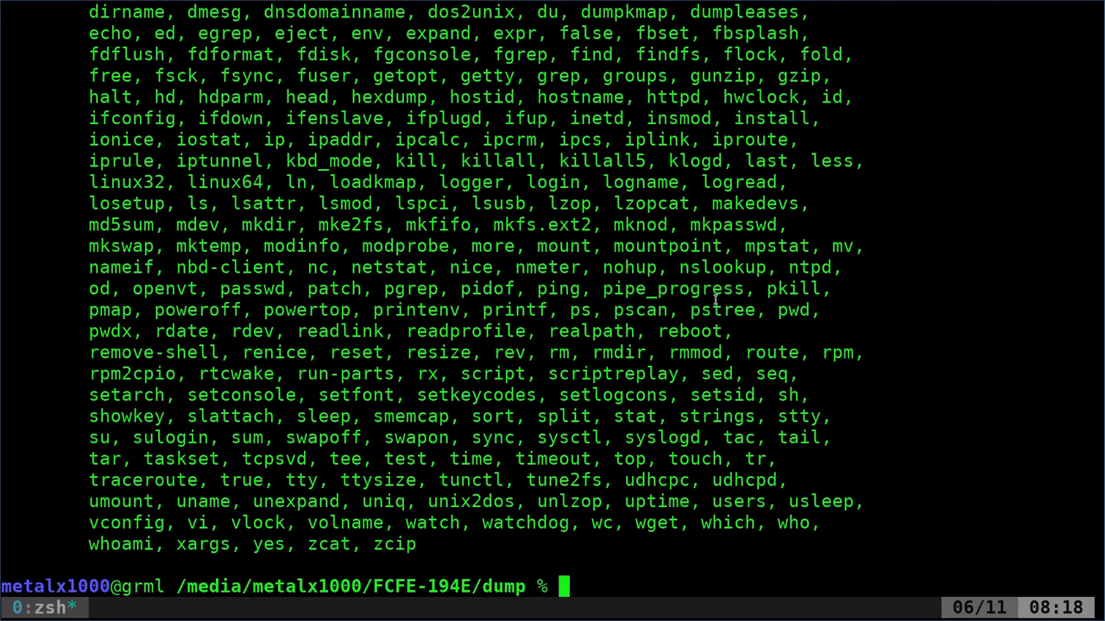
type("cat mazda3.busybox")
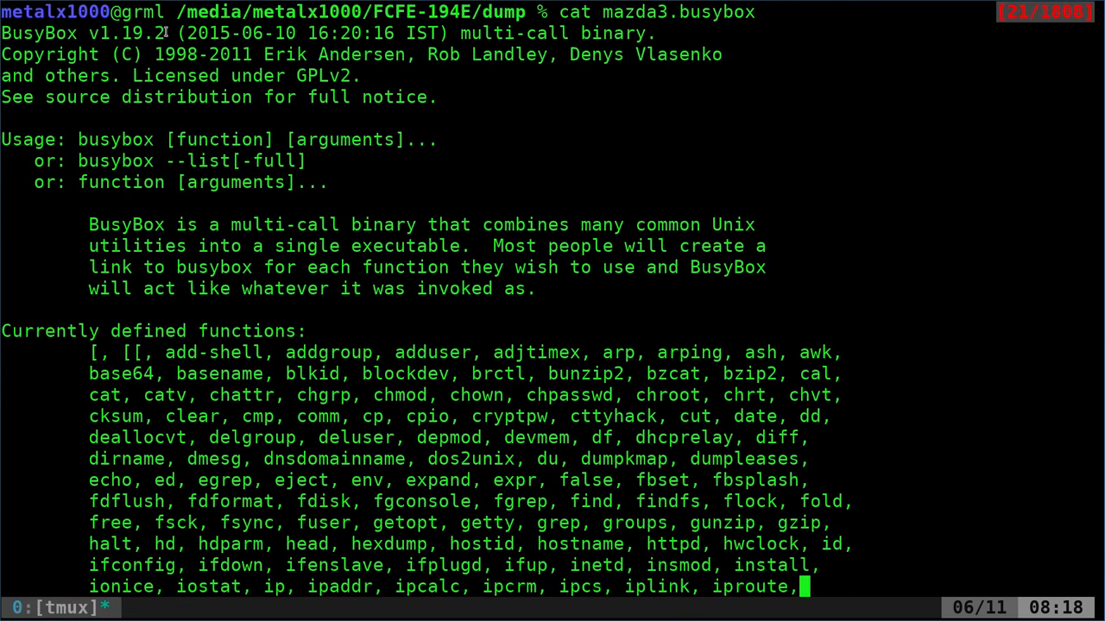
double_click(38, 32)
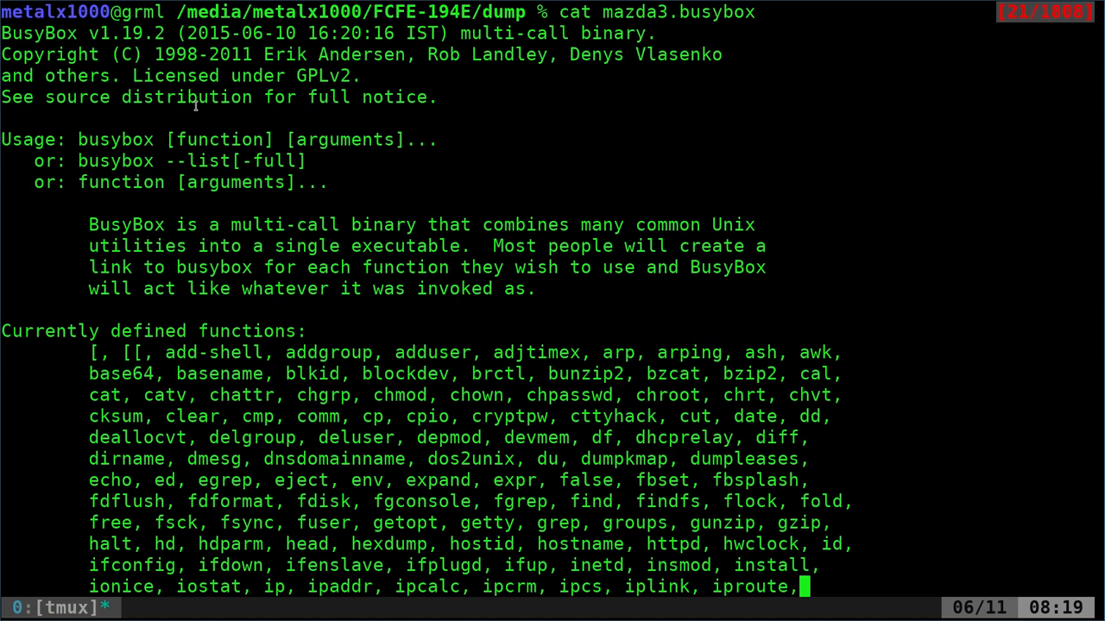
scroll("down", 3)
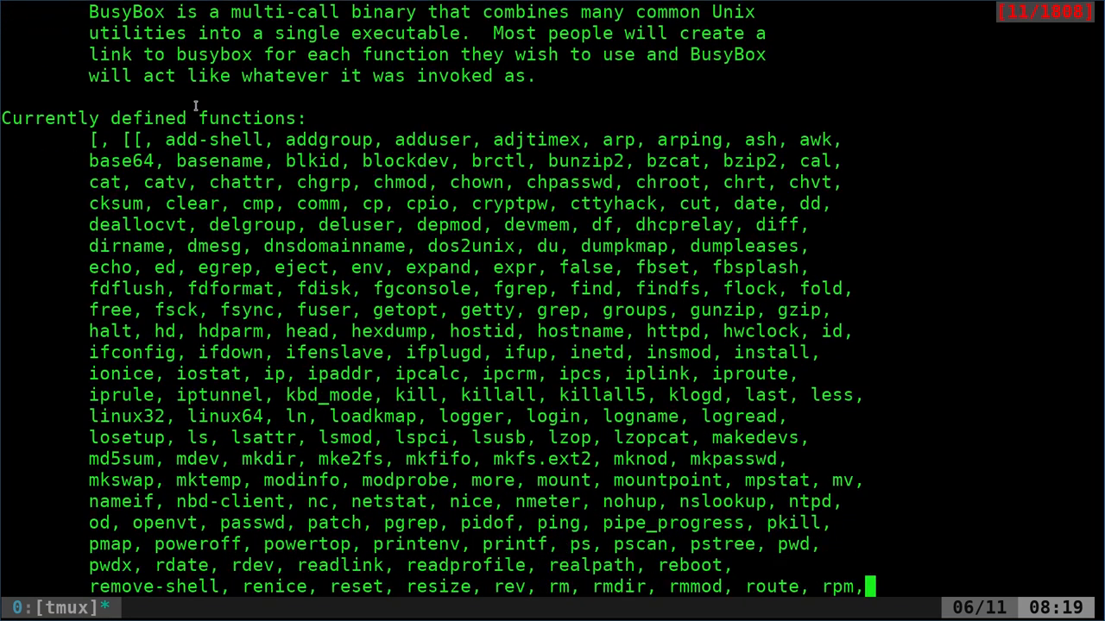
scroll("down", 3)
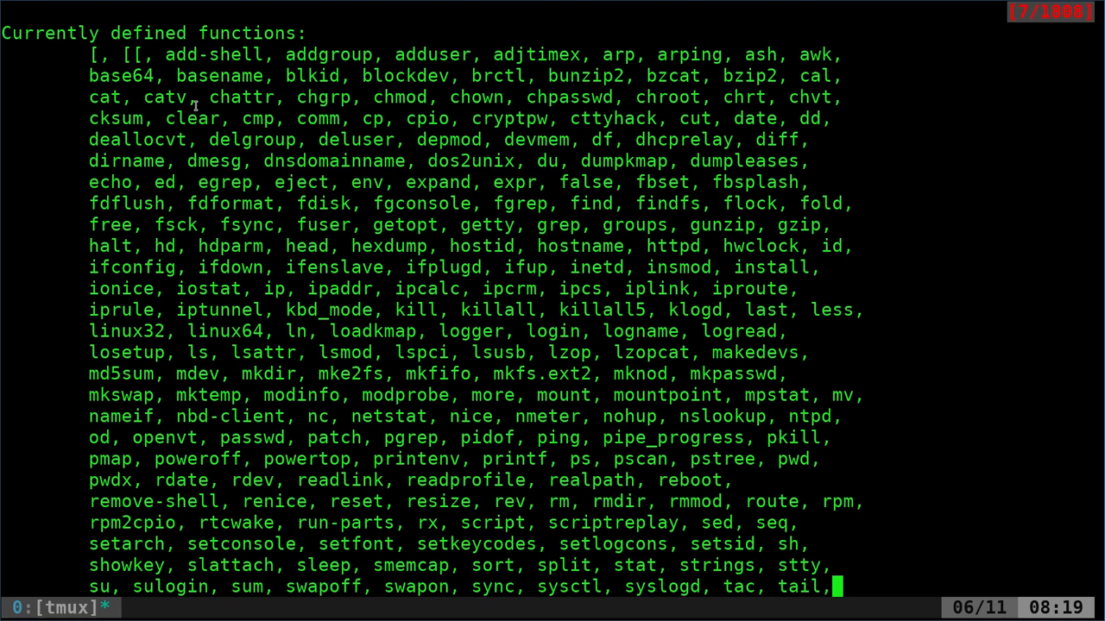
mouse_move(438, 96)
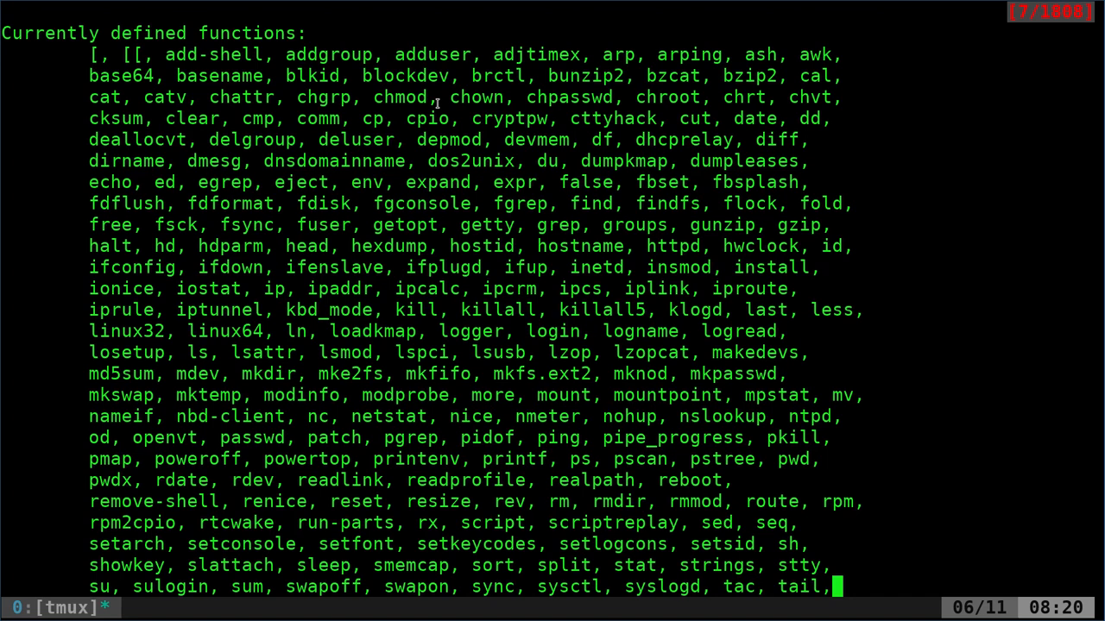
mouse_move(638, 129)
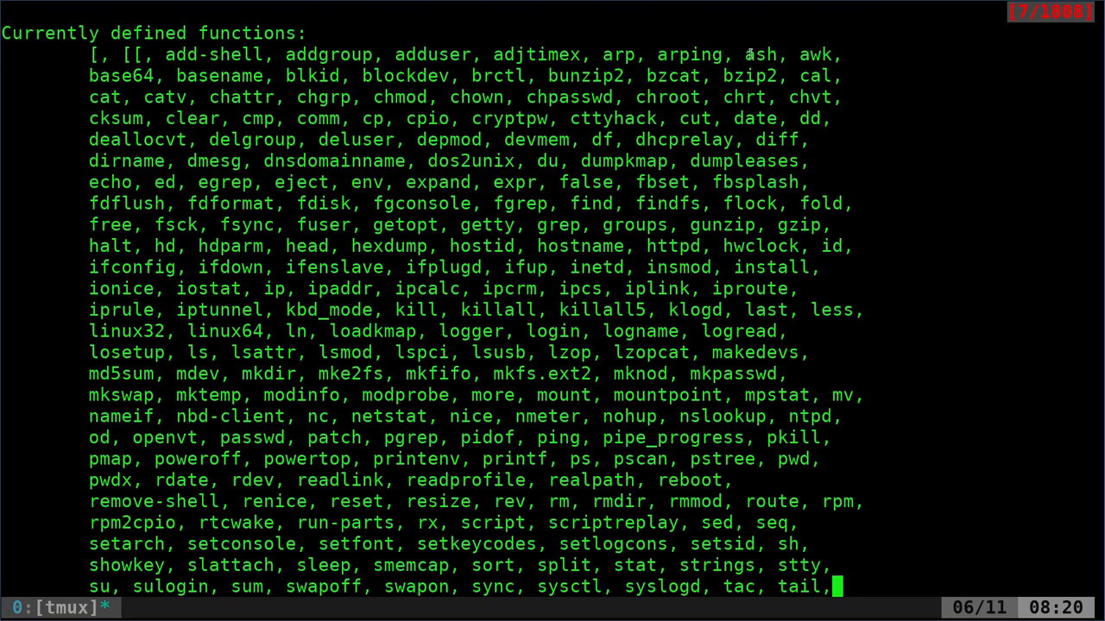
double_click(822, 53)
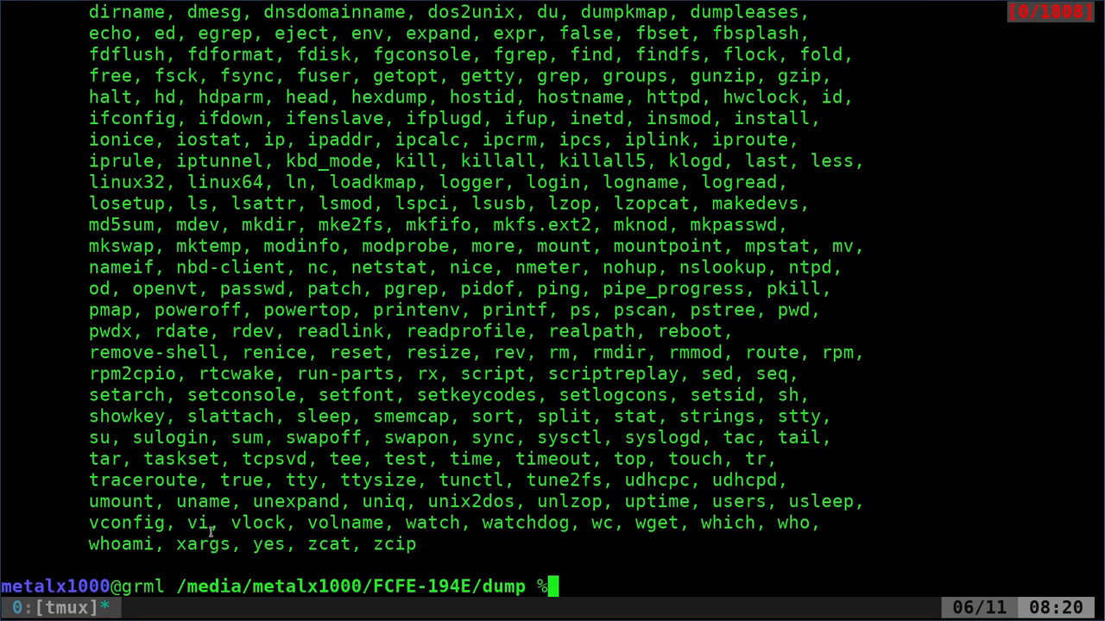
double_click(656, 525)
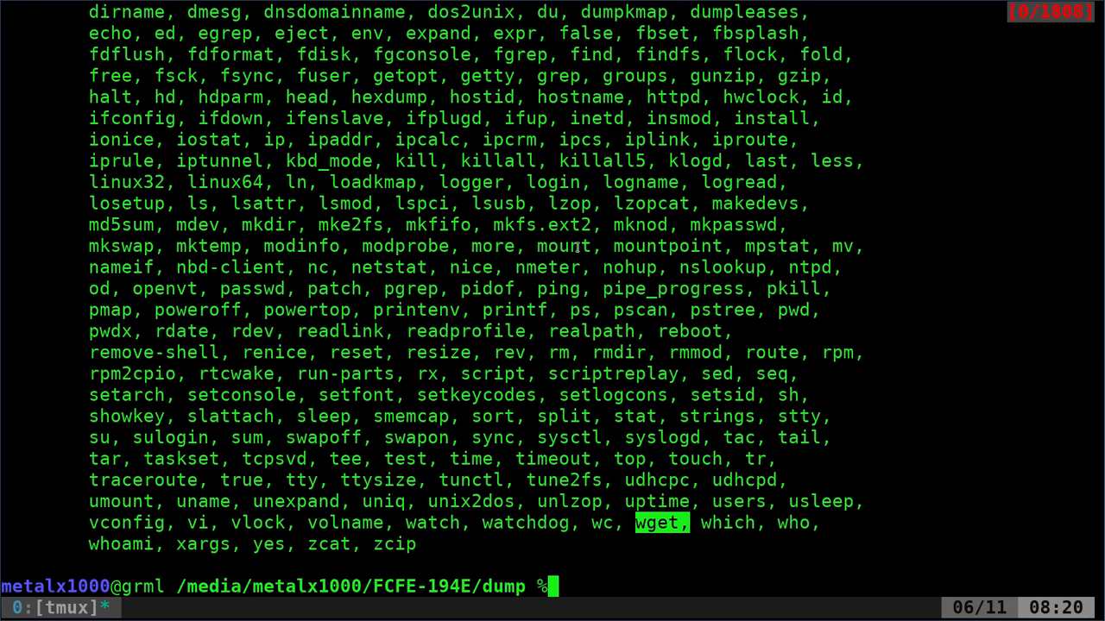
mouse_move(563, 183)
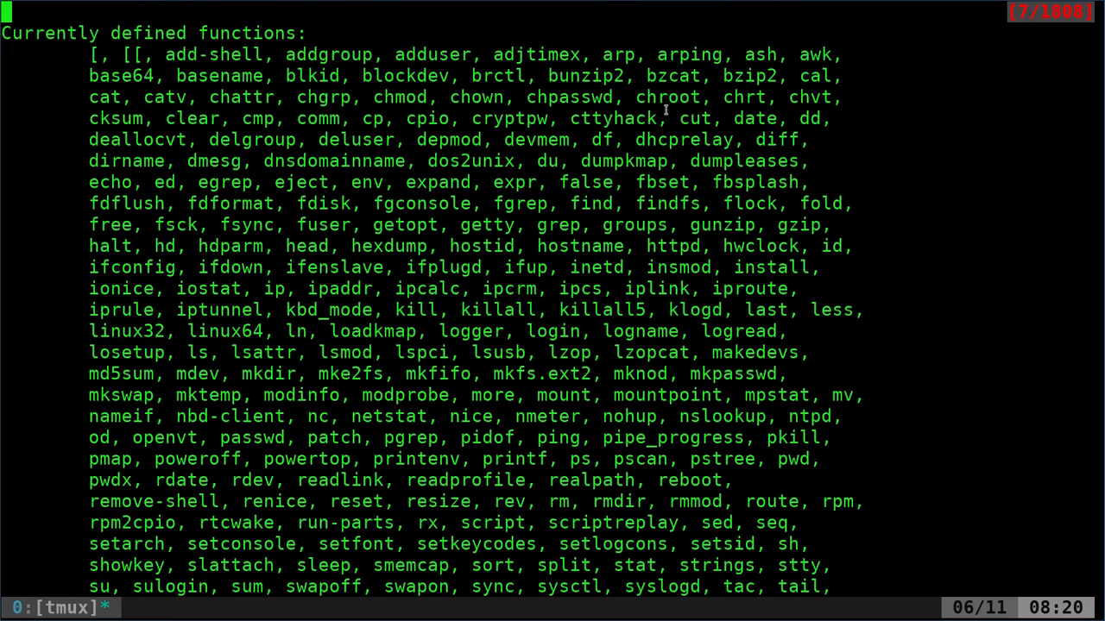
double_click(666, 96)
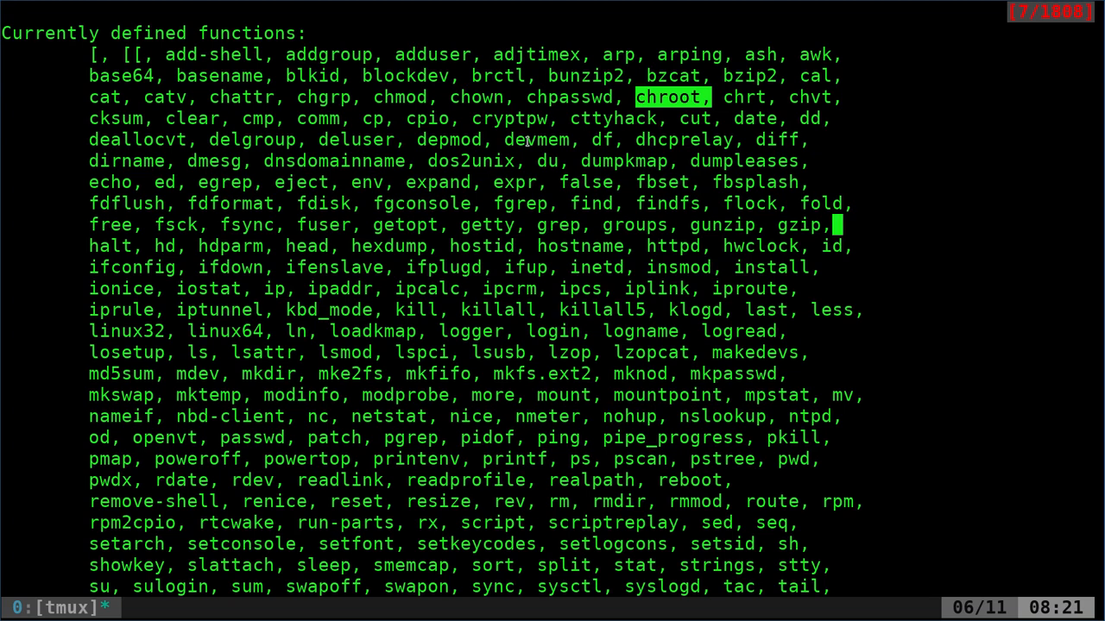
scroll("down", 3)
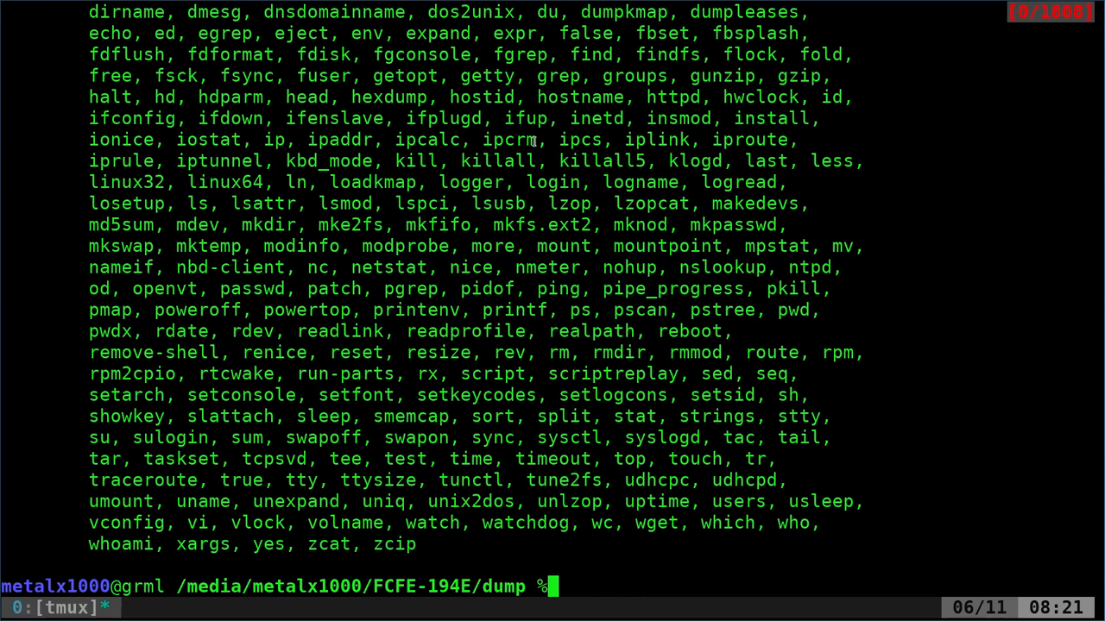
- Grep mazda3.busybox for telnet and then ftp, both returning no matches
type("cat mazda3.busybox")
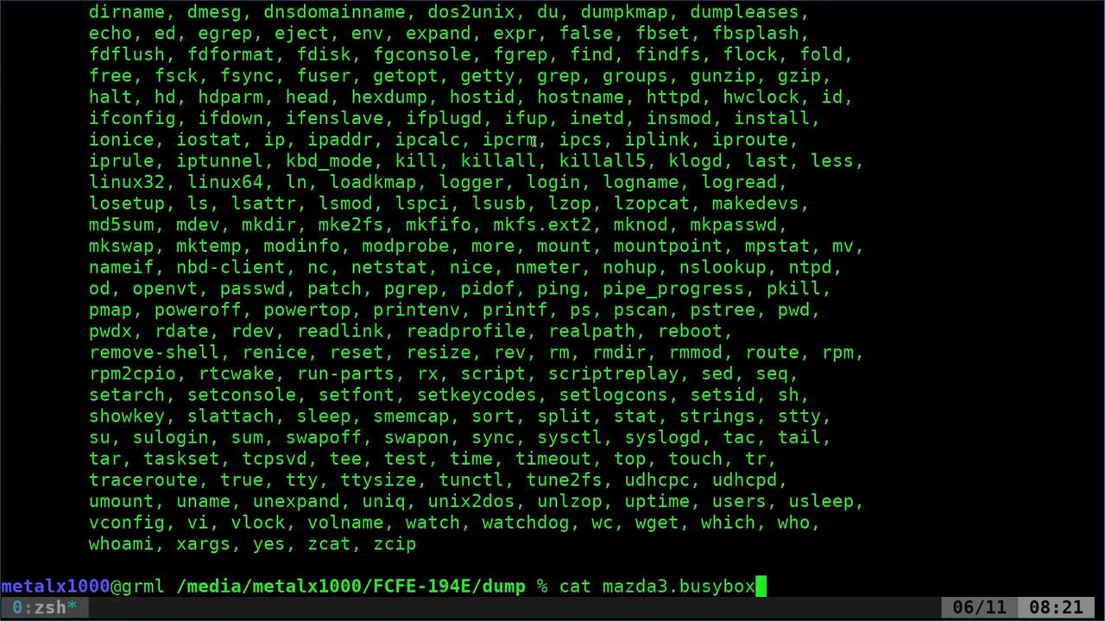
type("|grep")
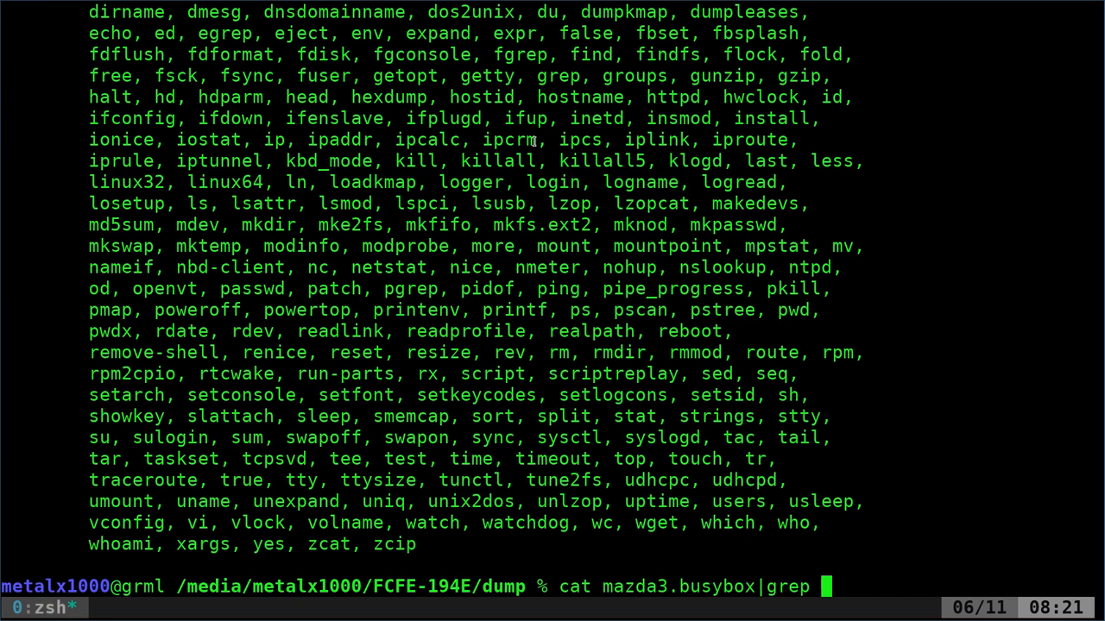
type("telnet")
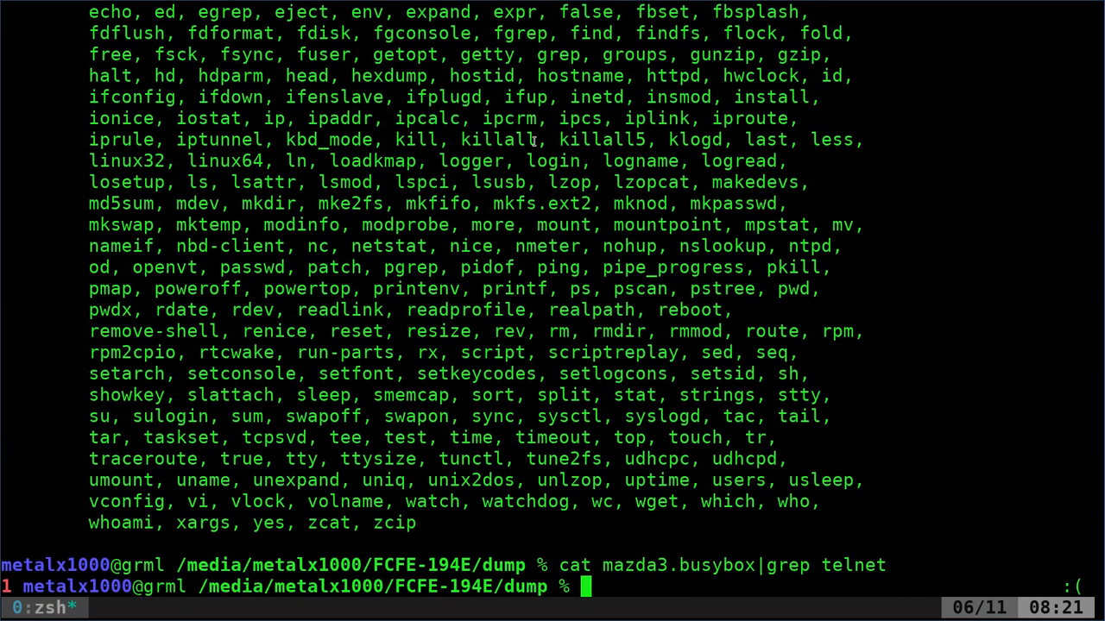
type("cat mazda3.busybox|grep ftp")
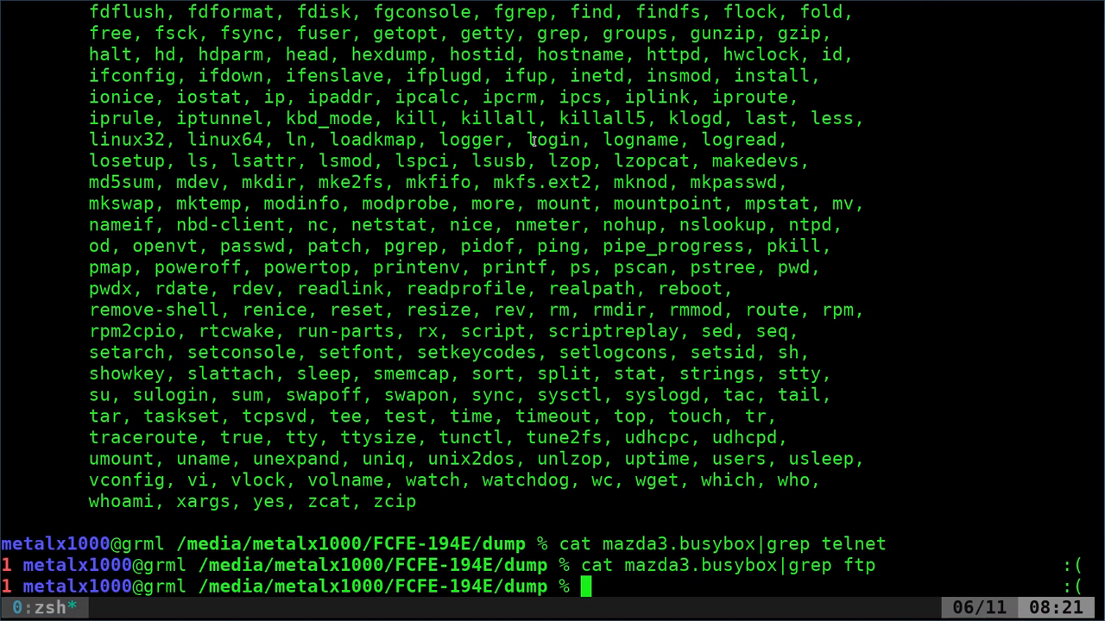
mouse_move(307, 232)
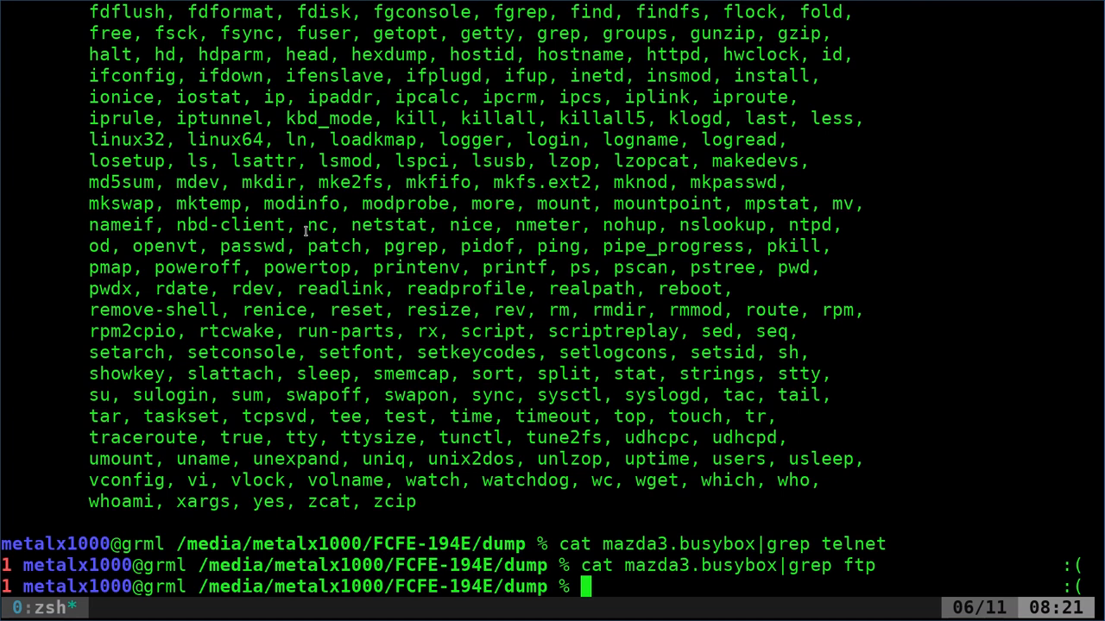
double_click(317, 225)
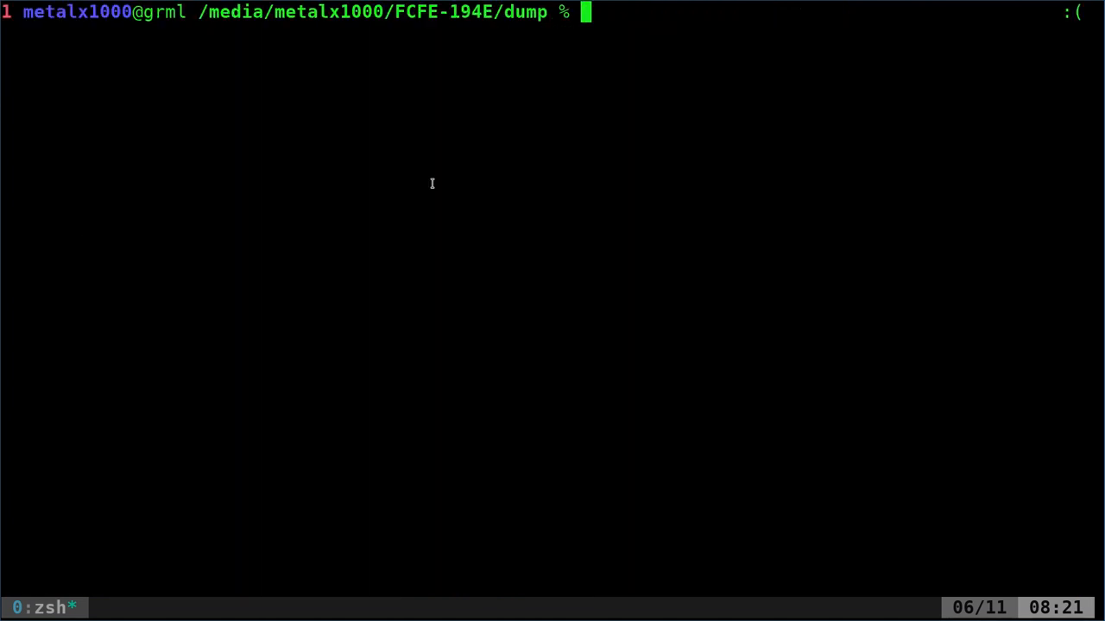
- Print mazda3.df and mark mmcblk0p2's 572.2M size in the disk usage table
type("cat mazda3.df")
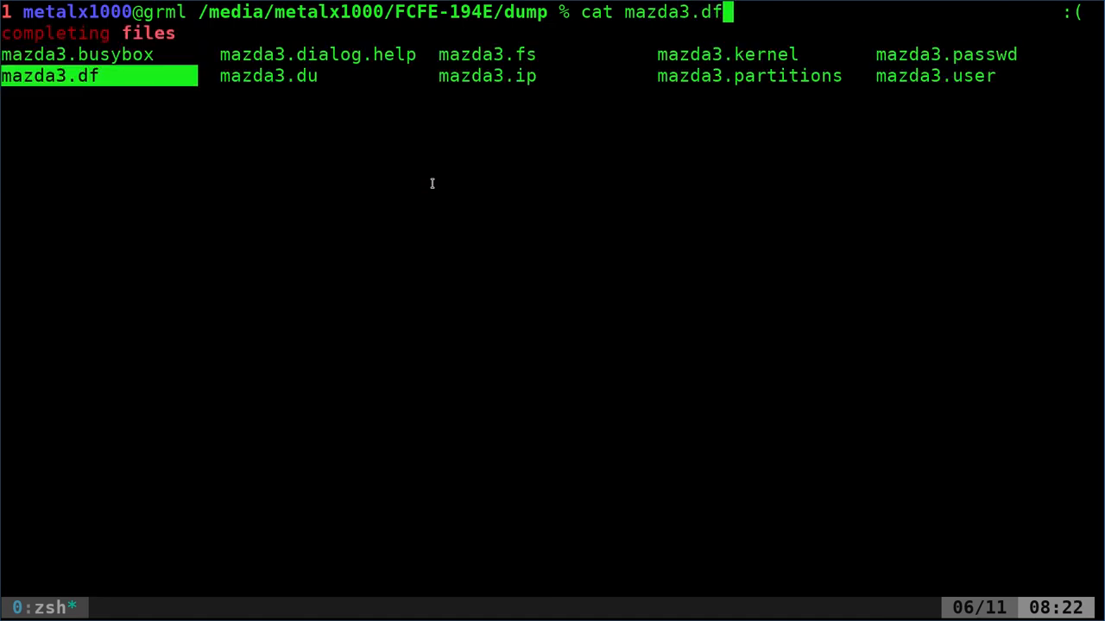
key("Return")
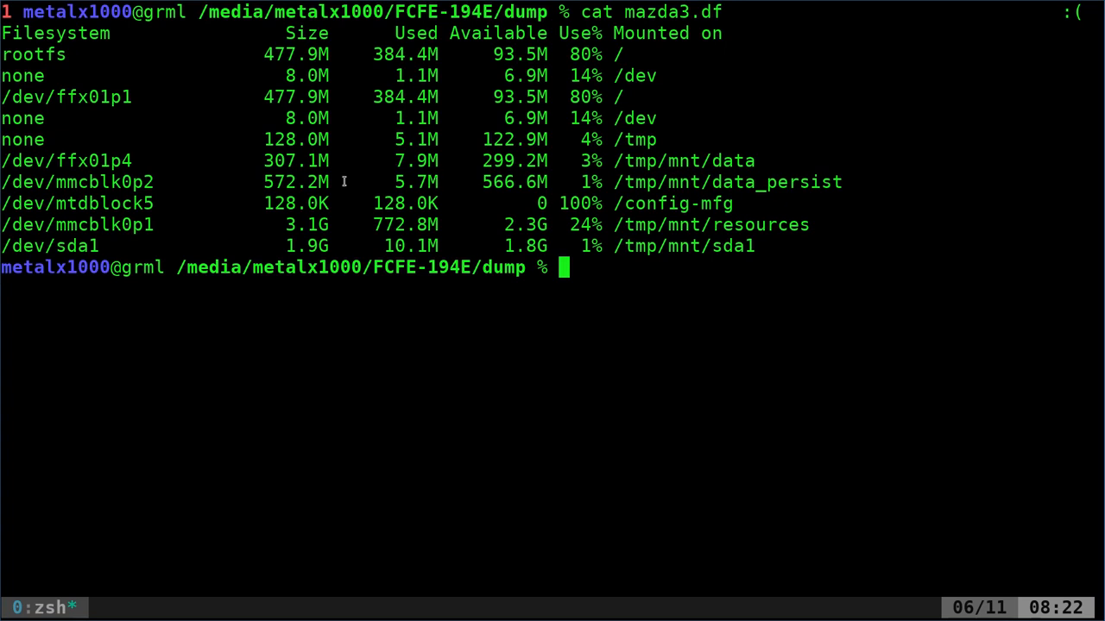
double_click(76, 245)
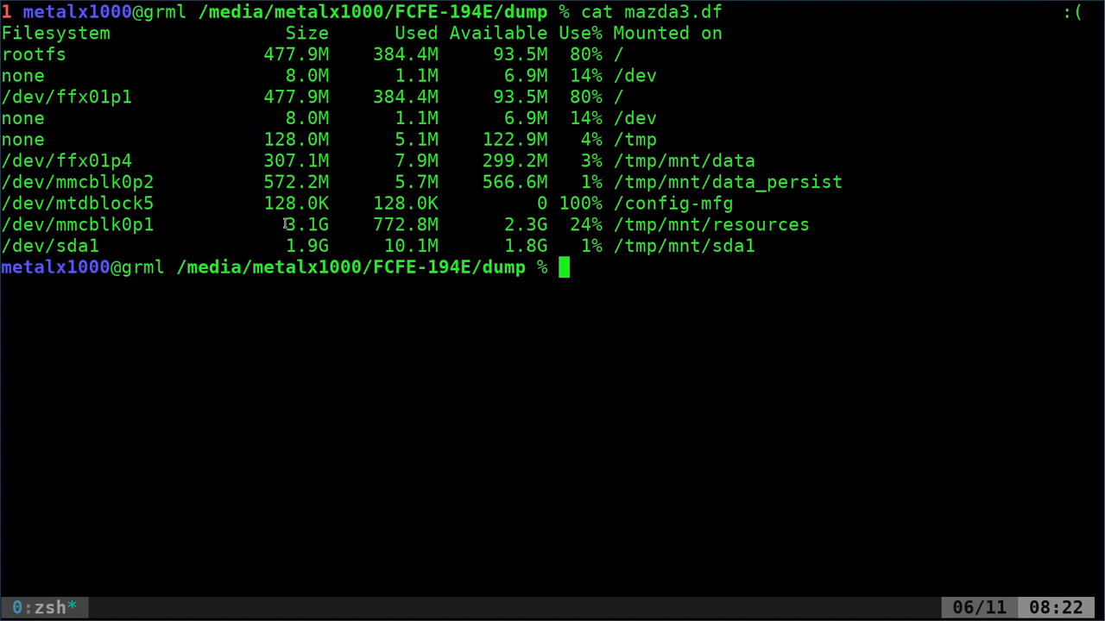
double_click(290, 183)
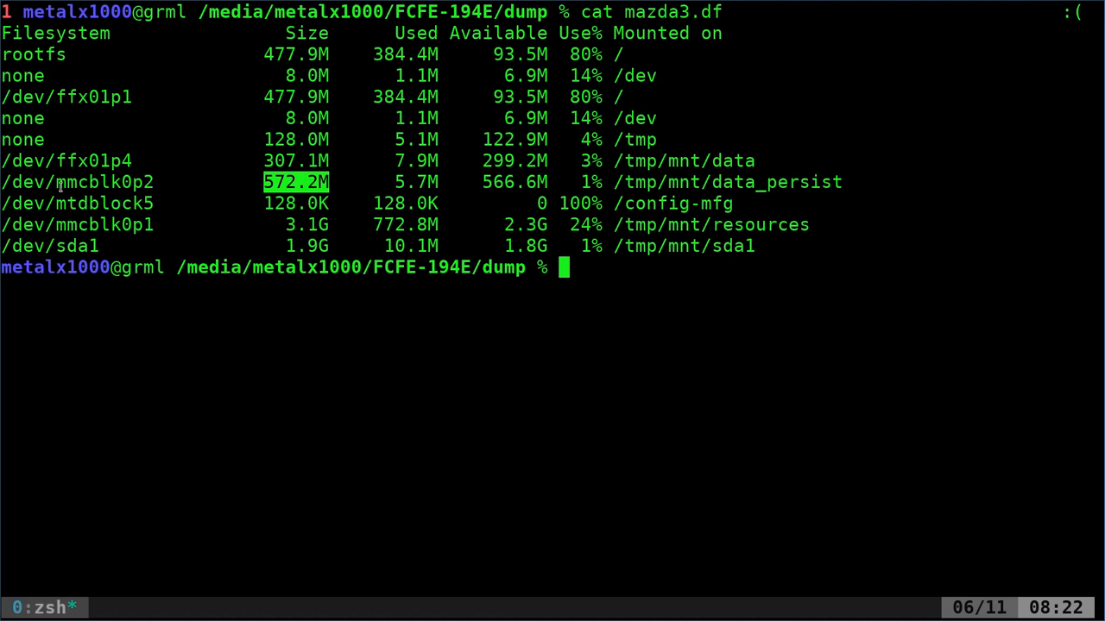
- Highlight the mtdblock5 device name and other entries in the filesystem table
double_click(87, 203)
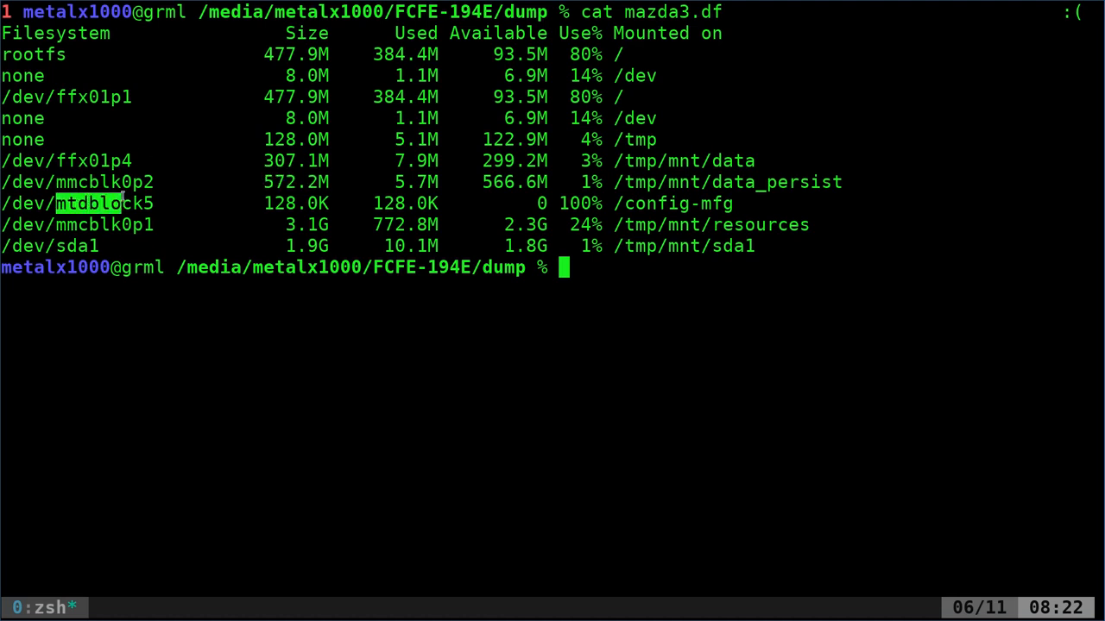
double_click(86, 183)
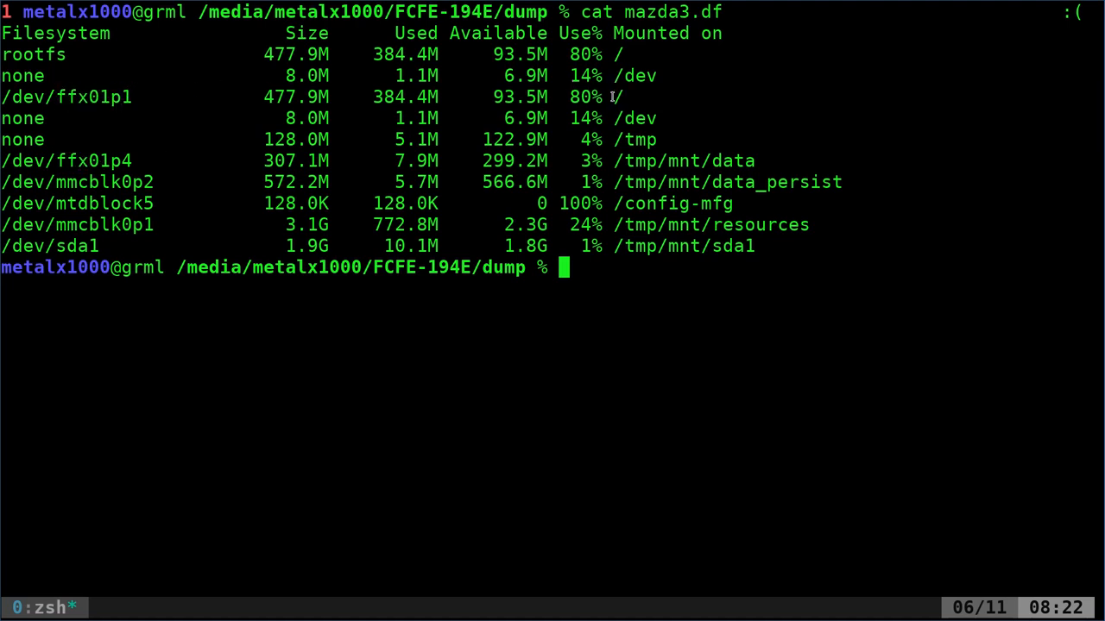
mouse_move(153, 148)
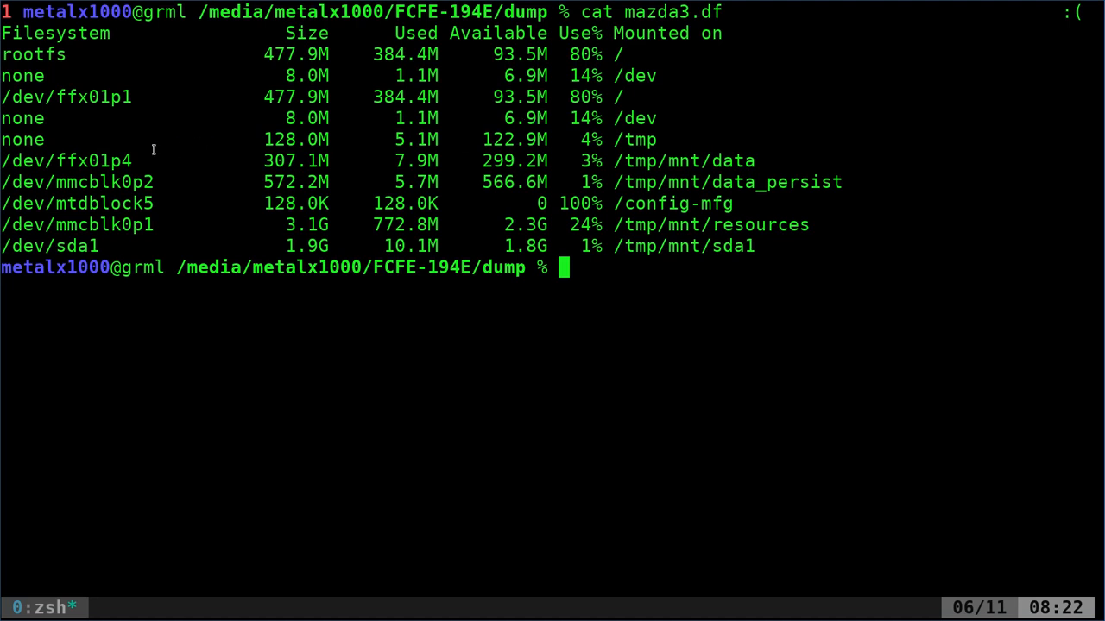
mouse_move(631, 161)
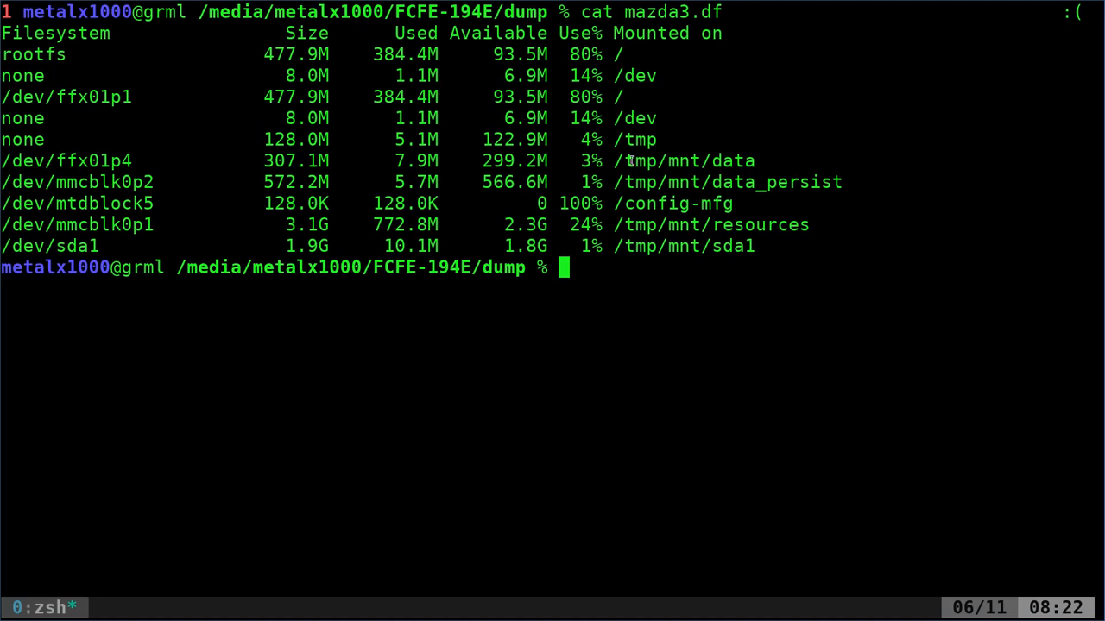
double_click(687, 161)
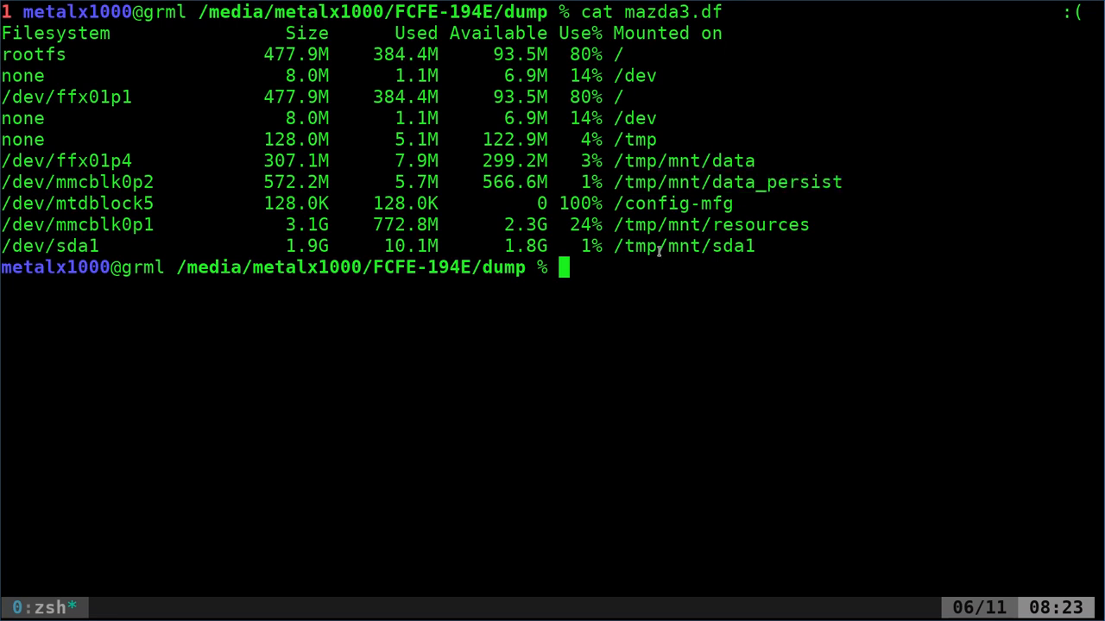
- Print mazda3.dialog.help and highlight the jci-dialog command name in its usage line
type("cat")
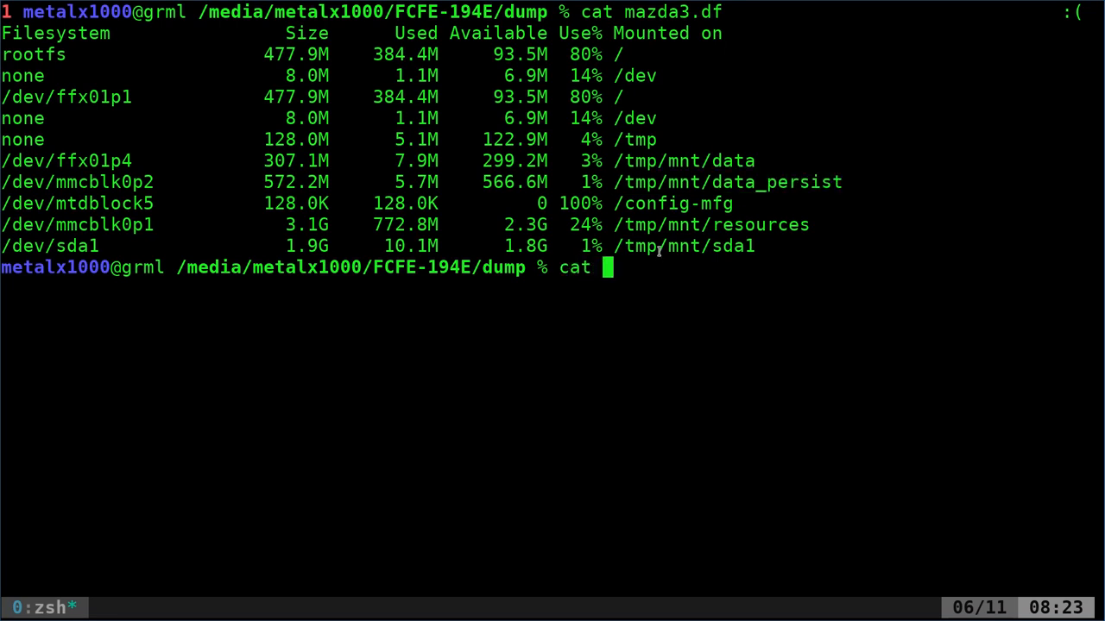
key("Tab")
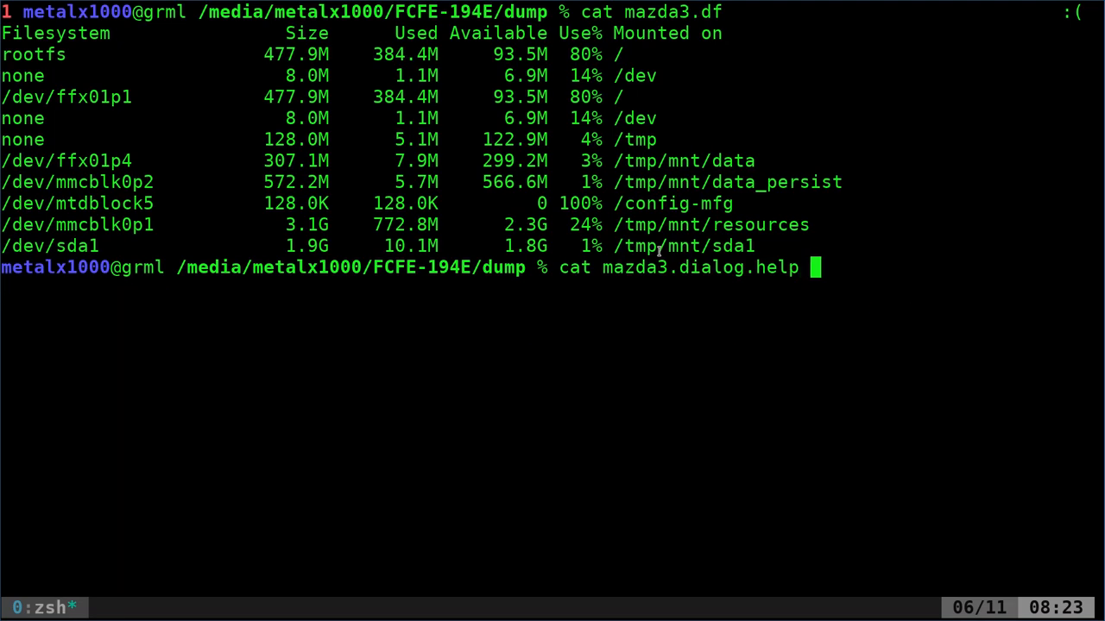
key("Return")
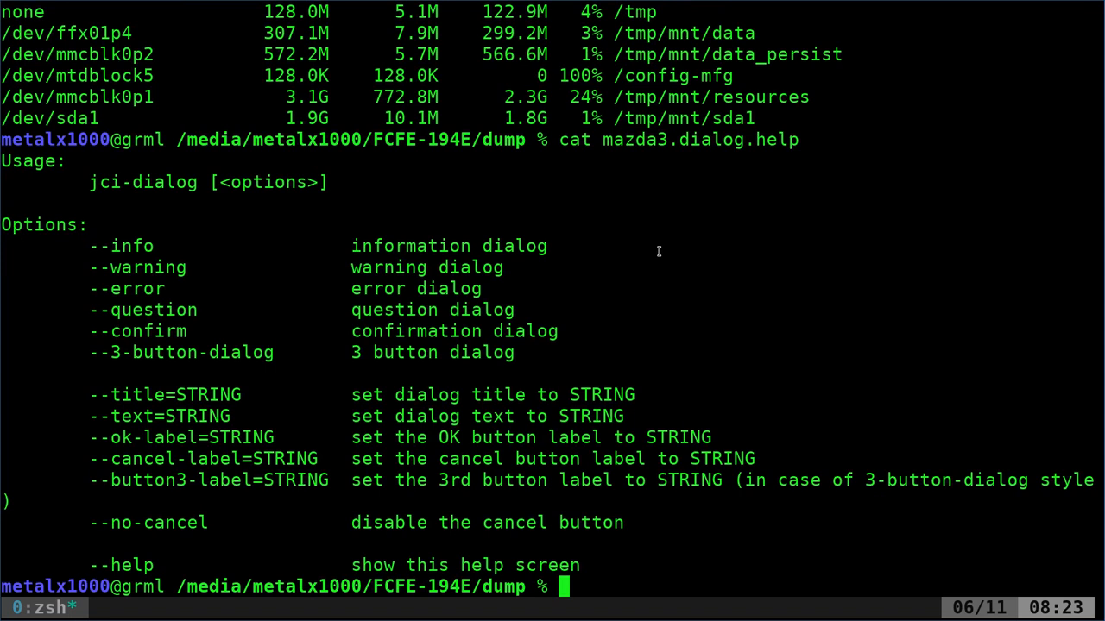
mouse_move(176, 176)
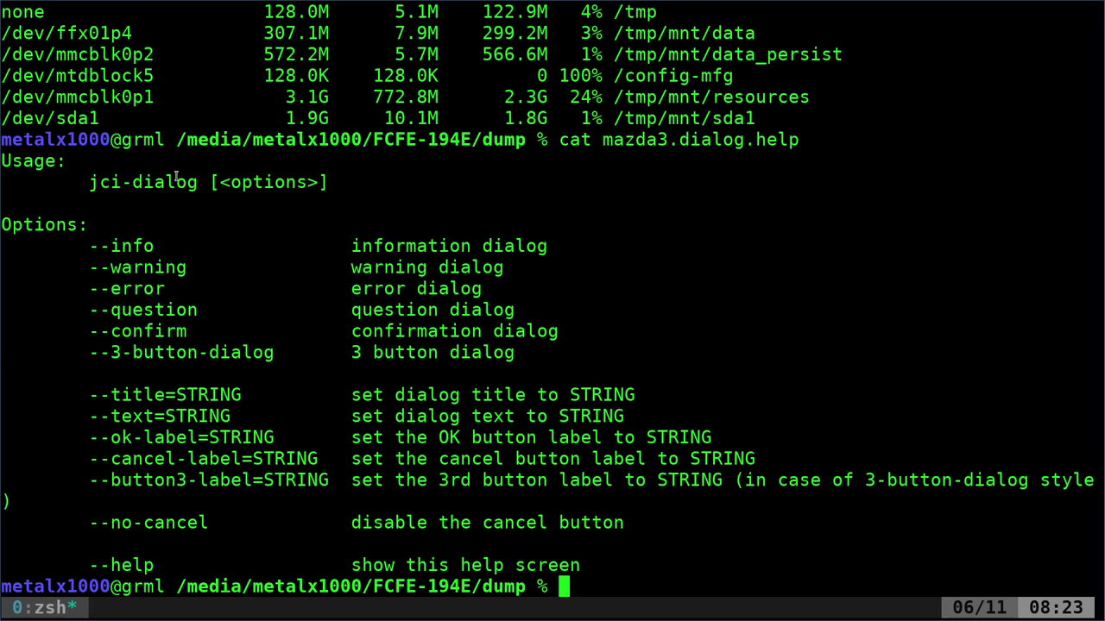
mouse_move(97, 195)
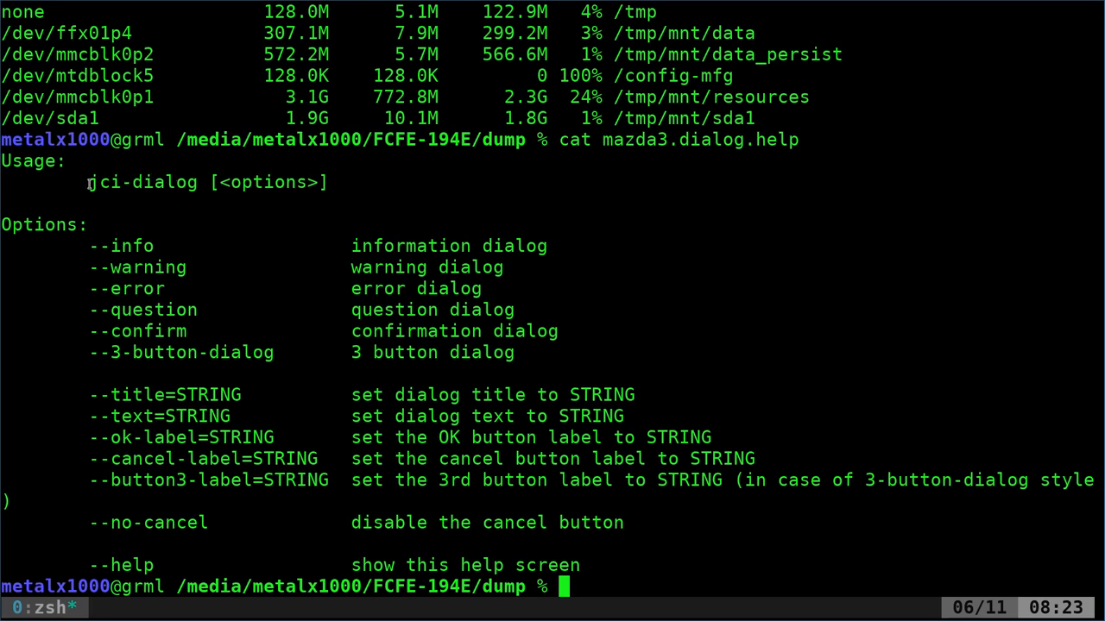
double_click(141, 183)
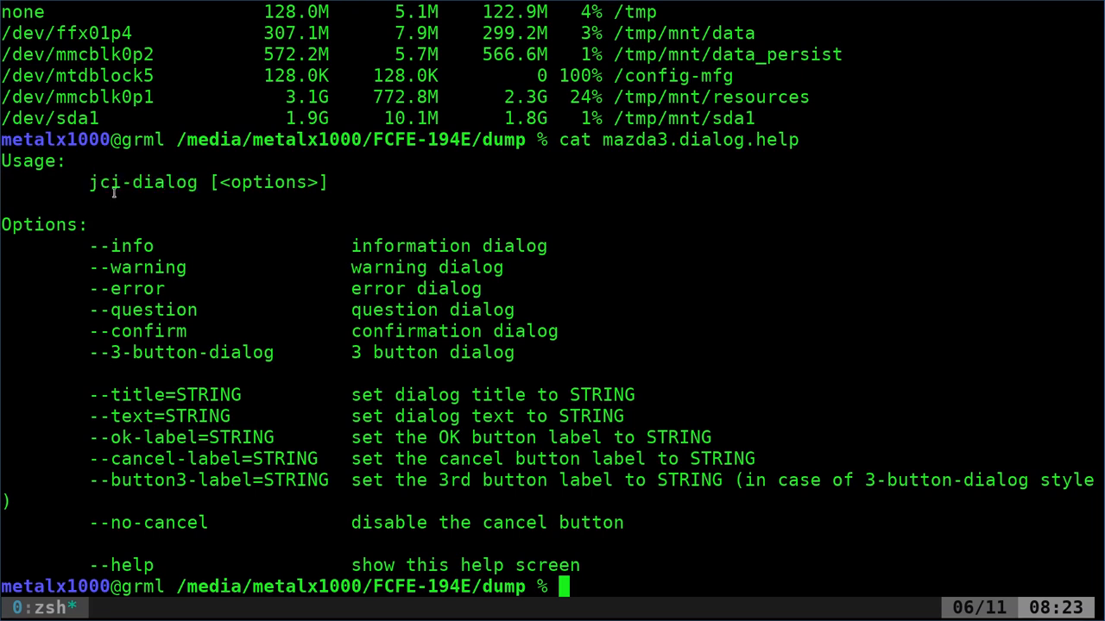
double_click(142, 183)
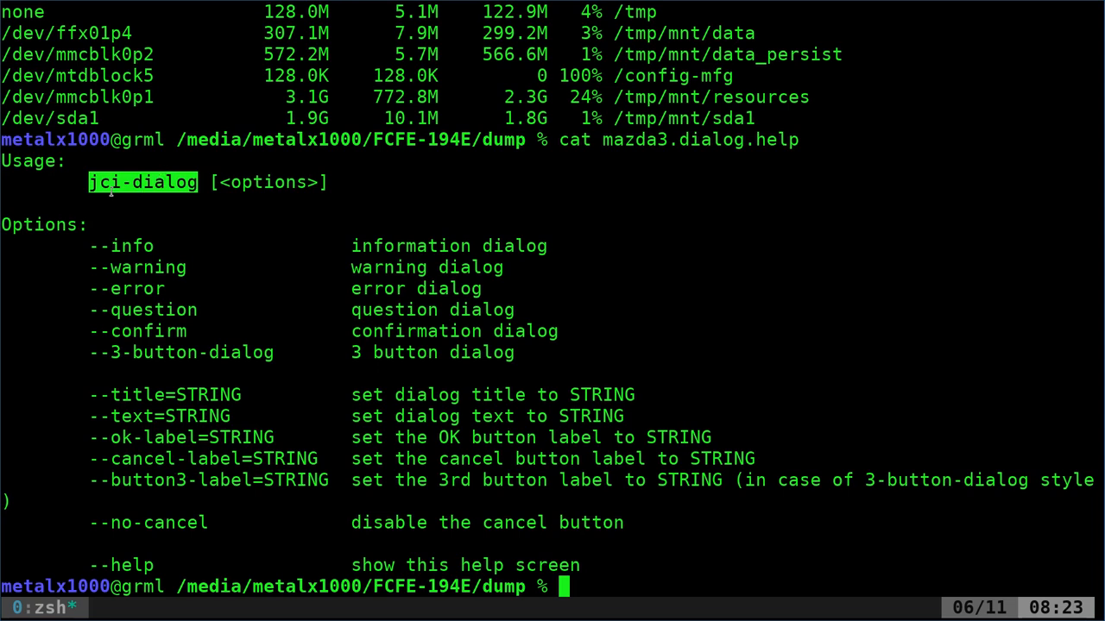
mouse_move(104, 255)
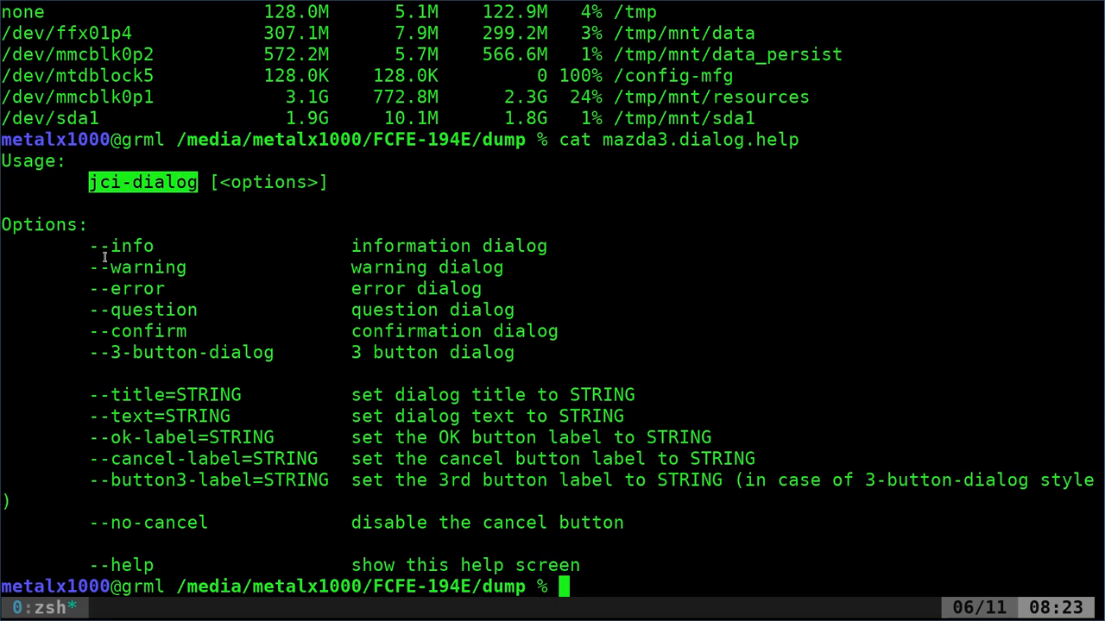
mouse_move(235, 333)
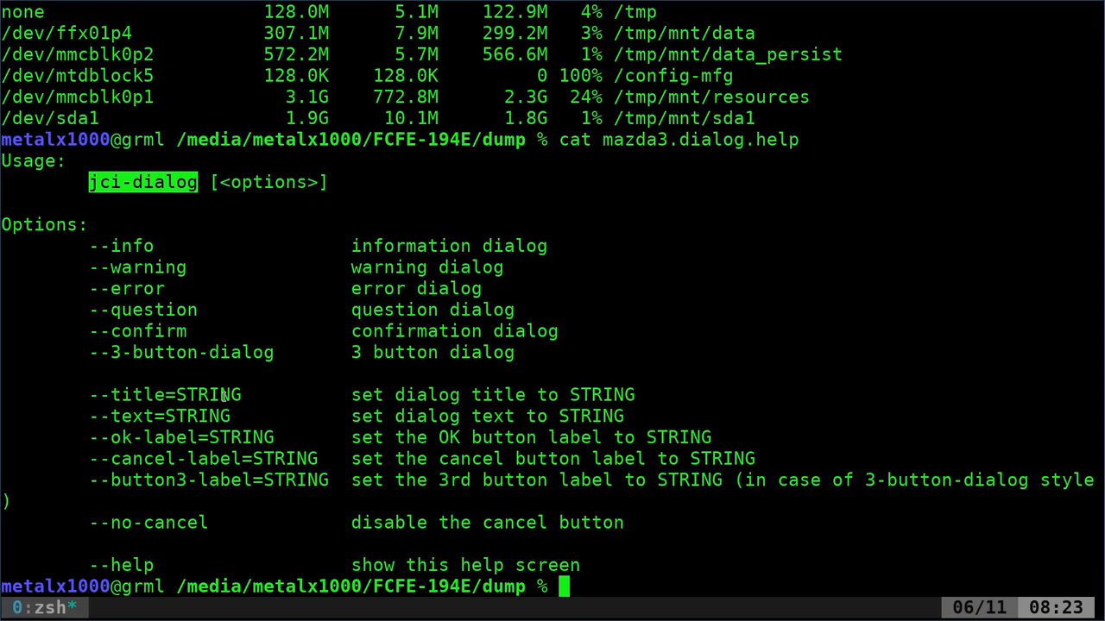
mouse_move(129, 238)
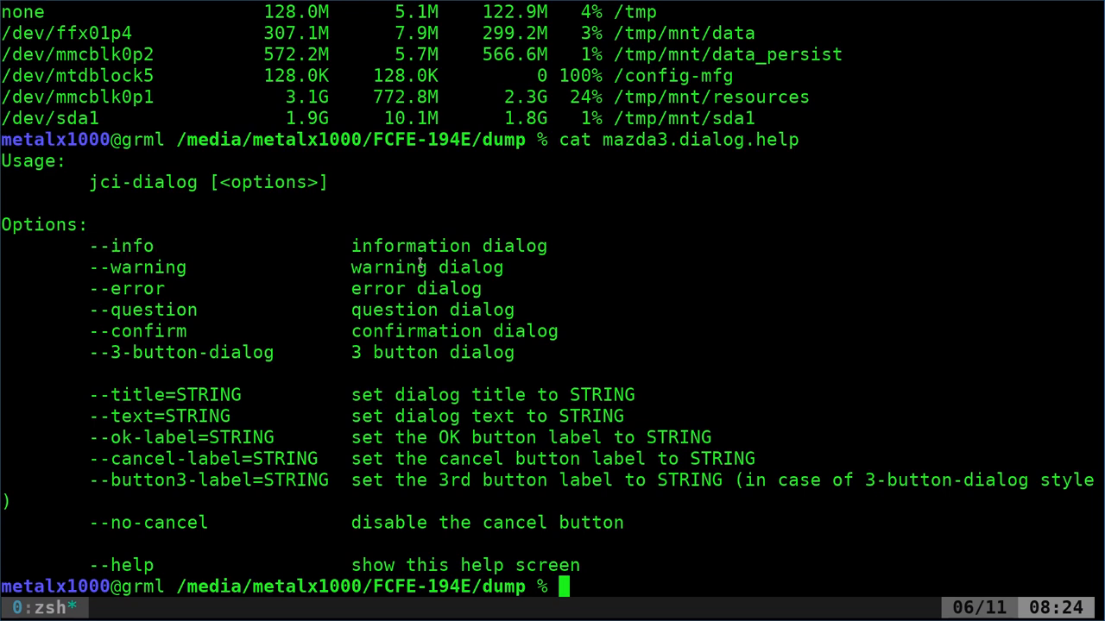
- Recall and run zenity --info, --question and --error dialogs showing filmsbykris.com, closing each
key("ctrl+r")
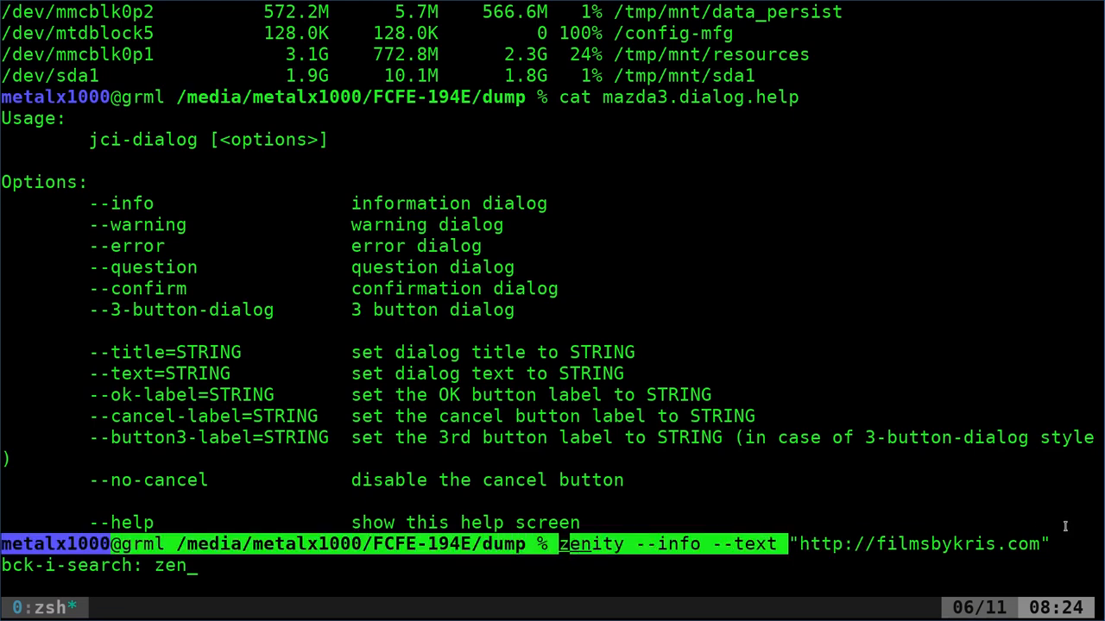
key("Enter")
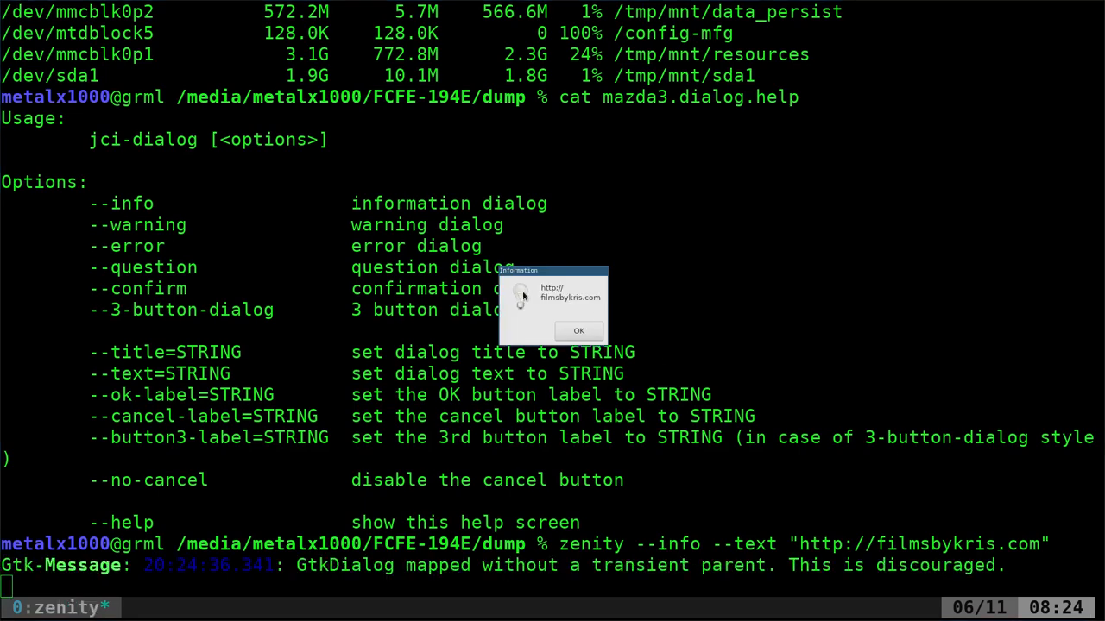
mouse_move(517, 301)
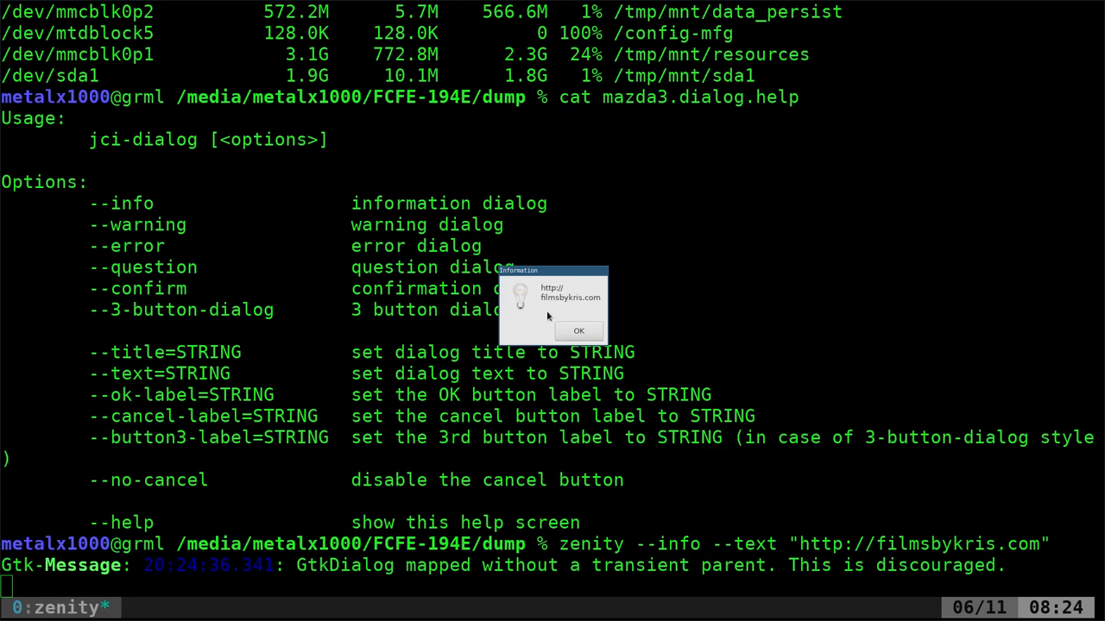
left_click(579, 331)
type("zenity --question --text \"http://filmsbykris.com\"")
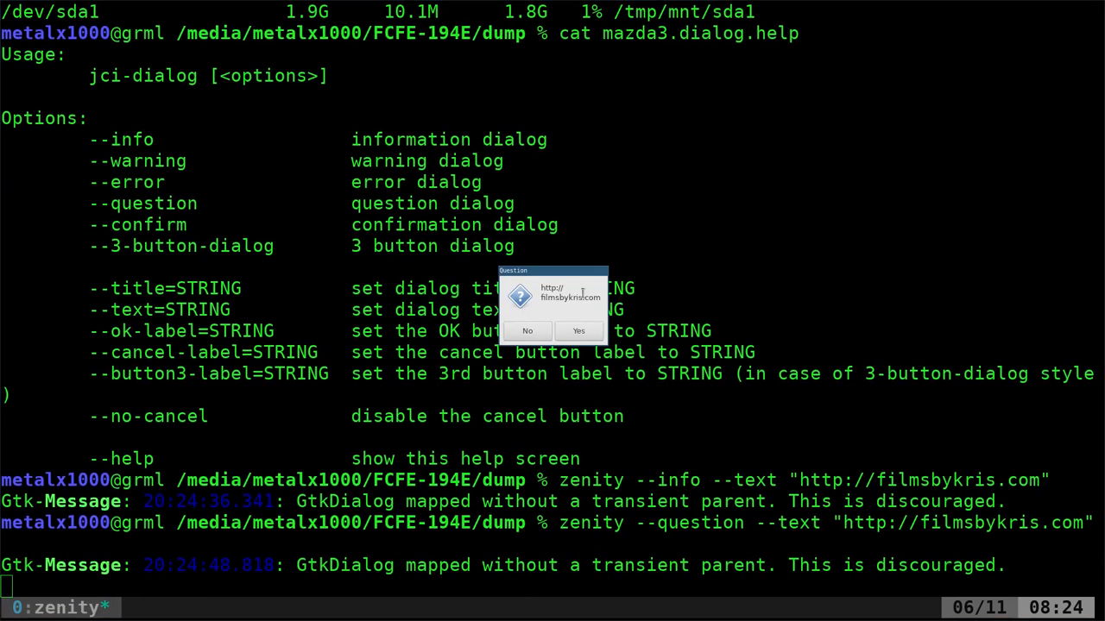
mouse_move(522, 300)
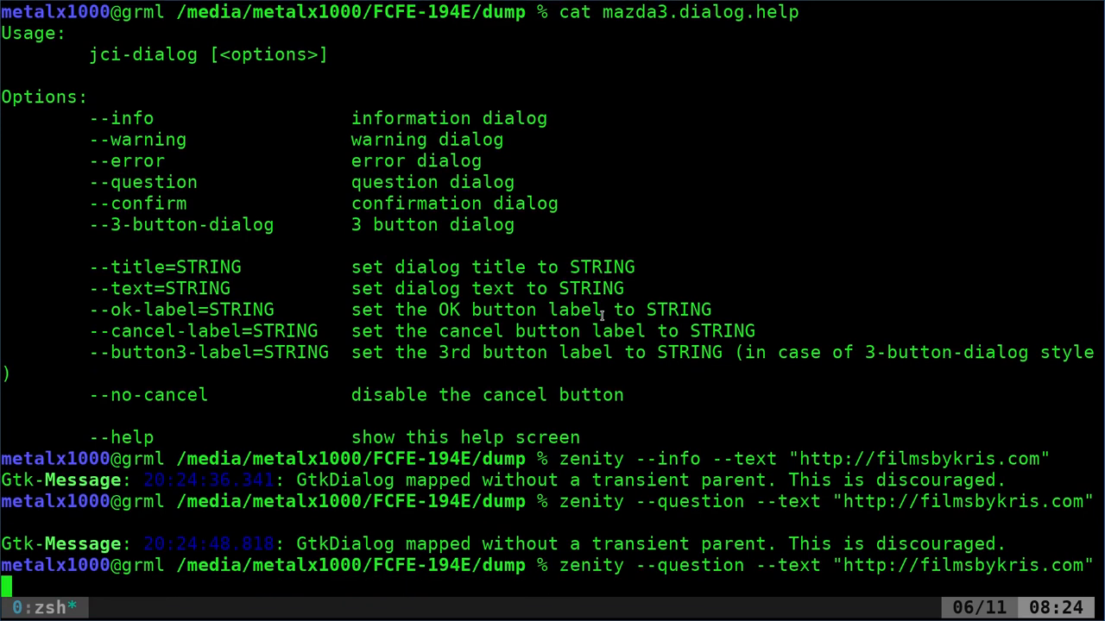
type("error")
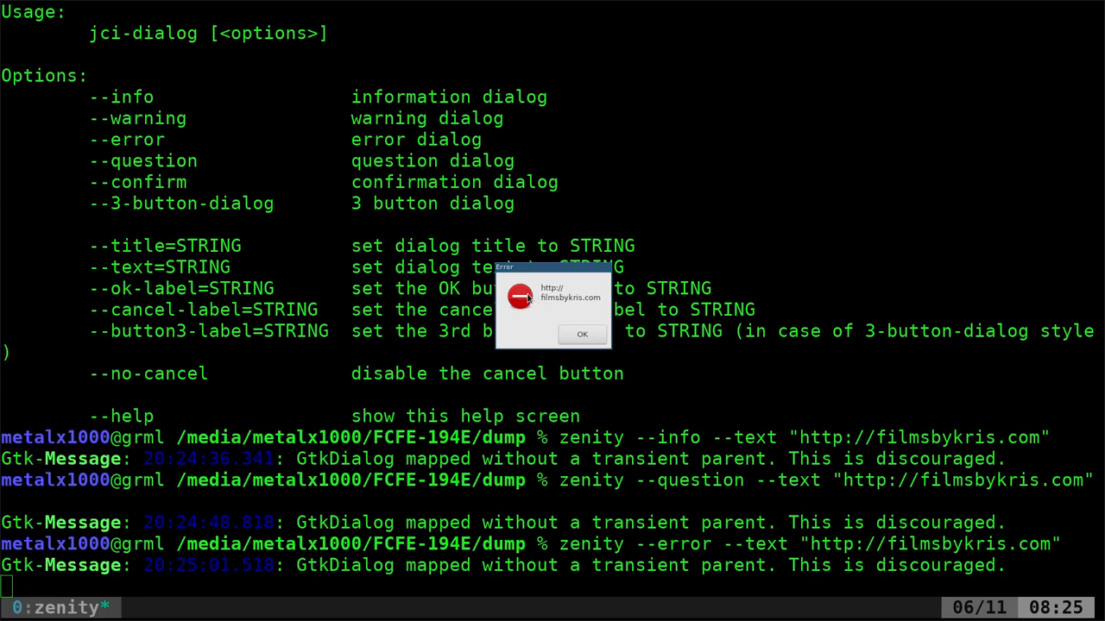
left_click(582, 335)
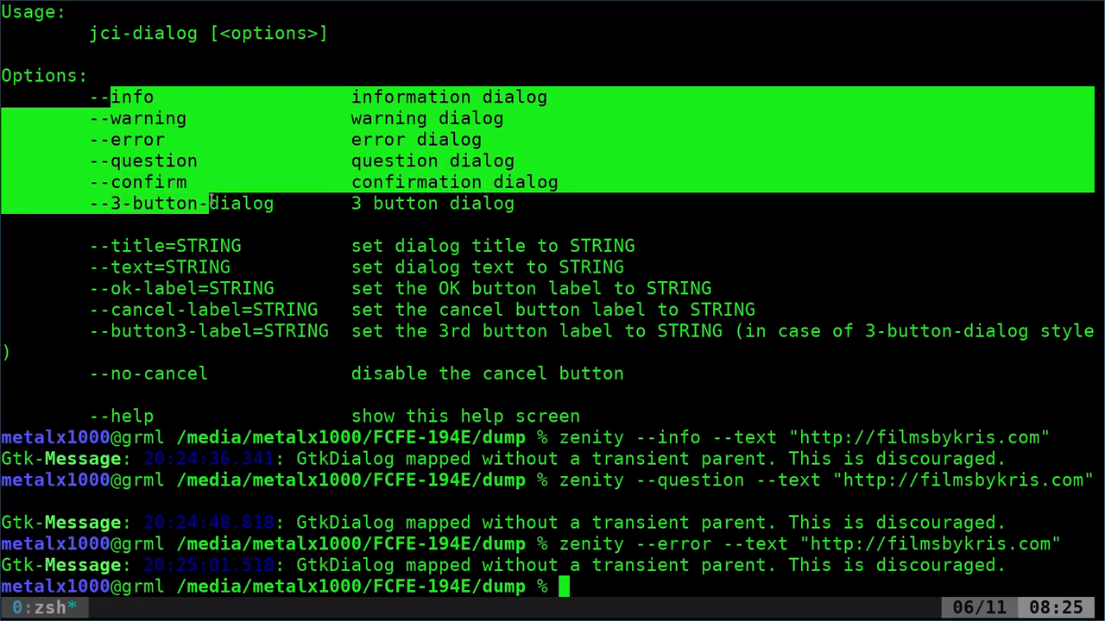
left_click(214, 204)
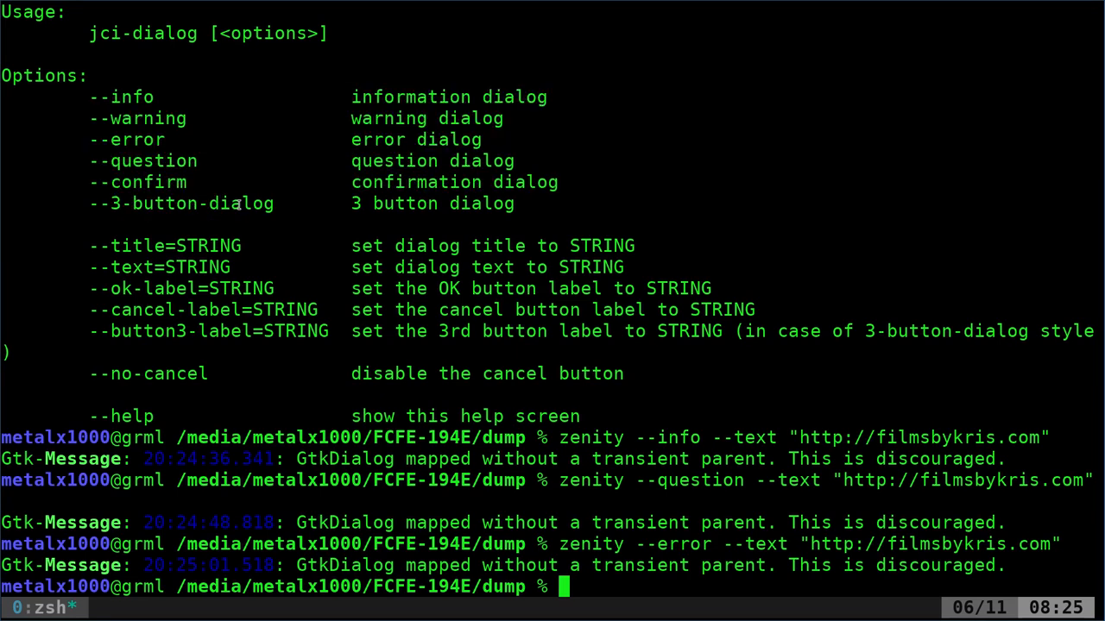
double_click(121, 96)
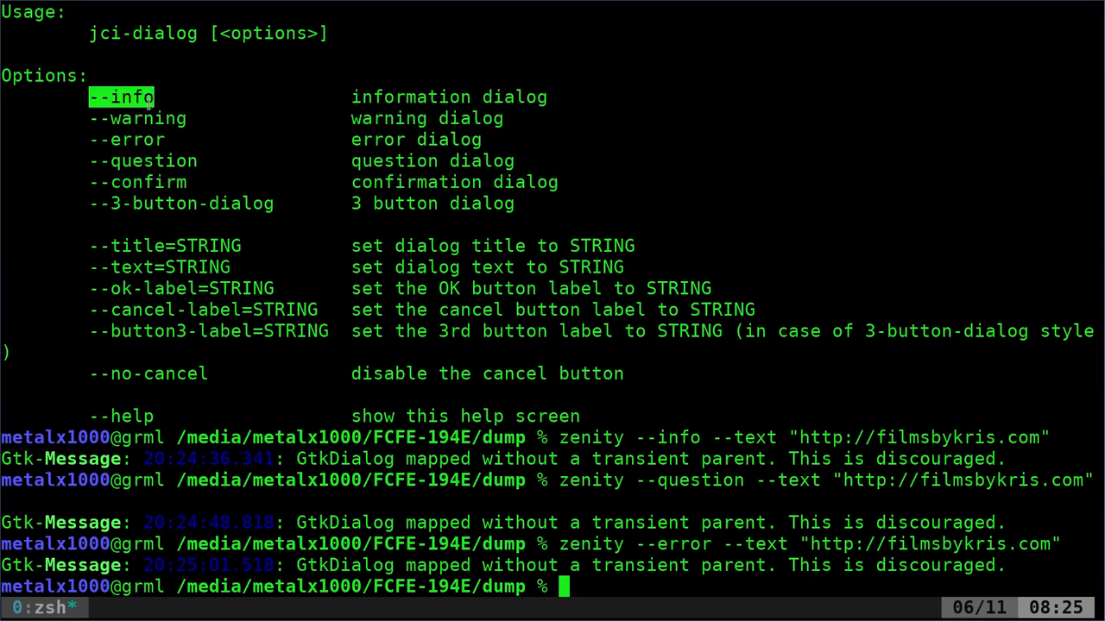
mouse_move(94, 249)
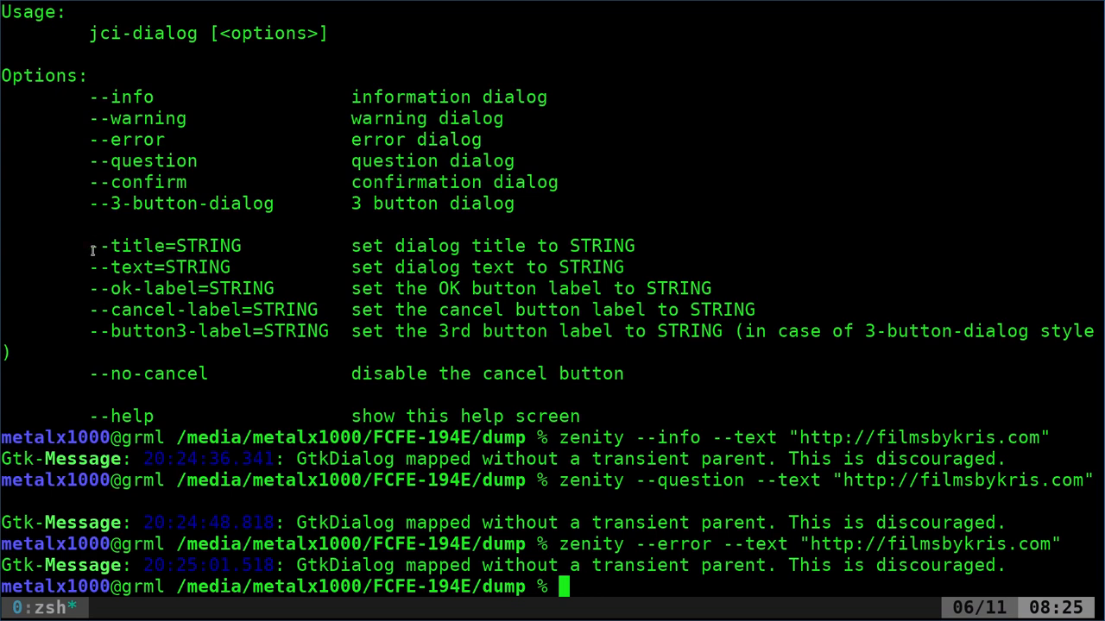
double_click(164, 245)
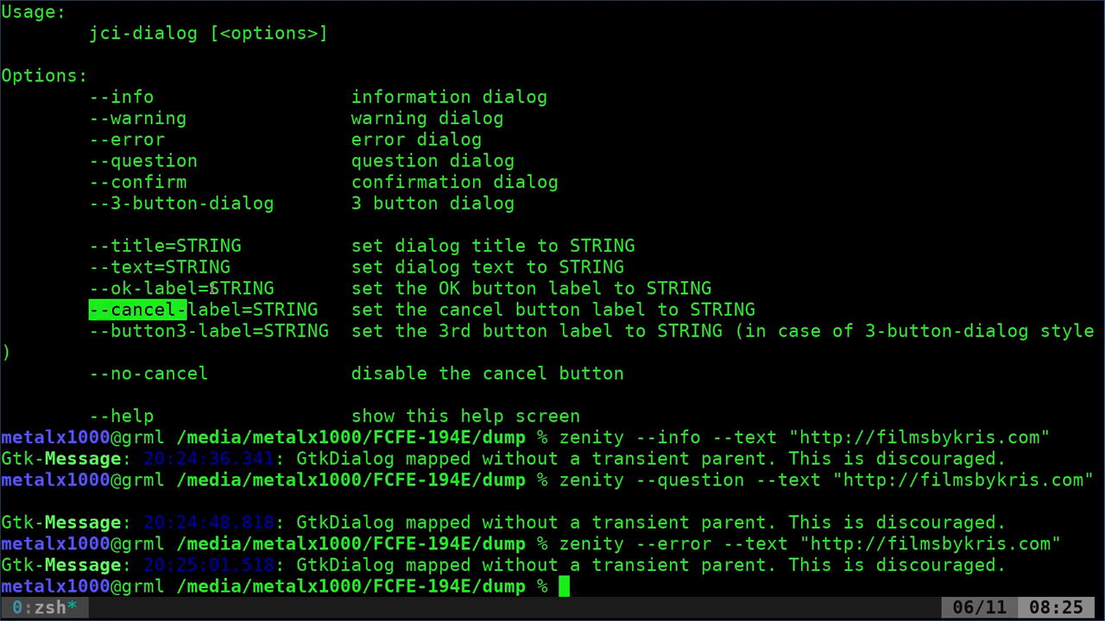
double_click(245, 288)
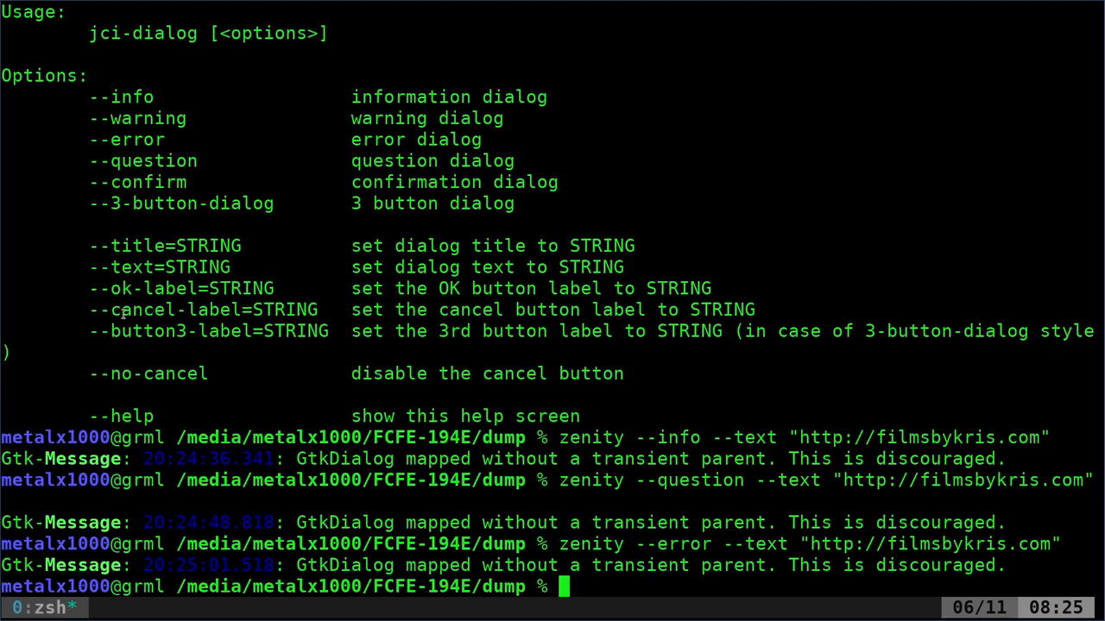
double_click(295, 332)
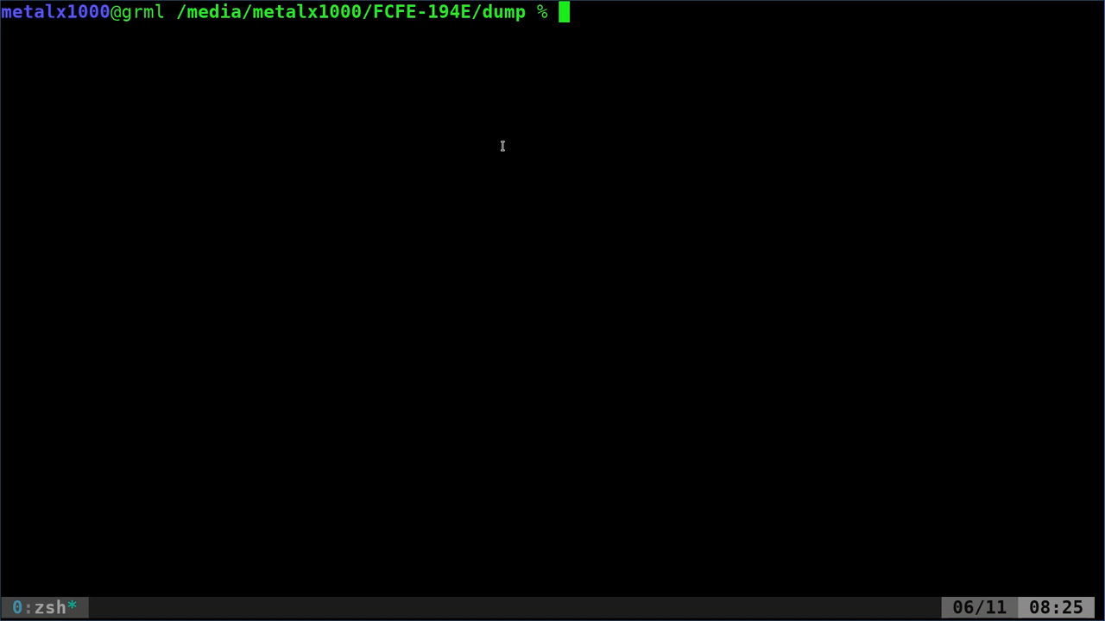
mouse_move(539, 120)
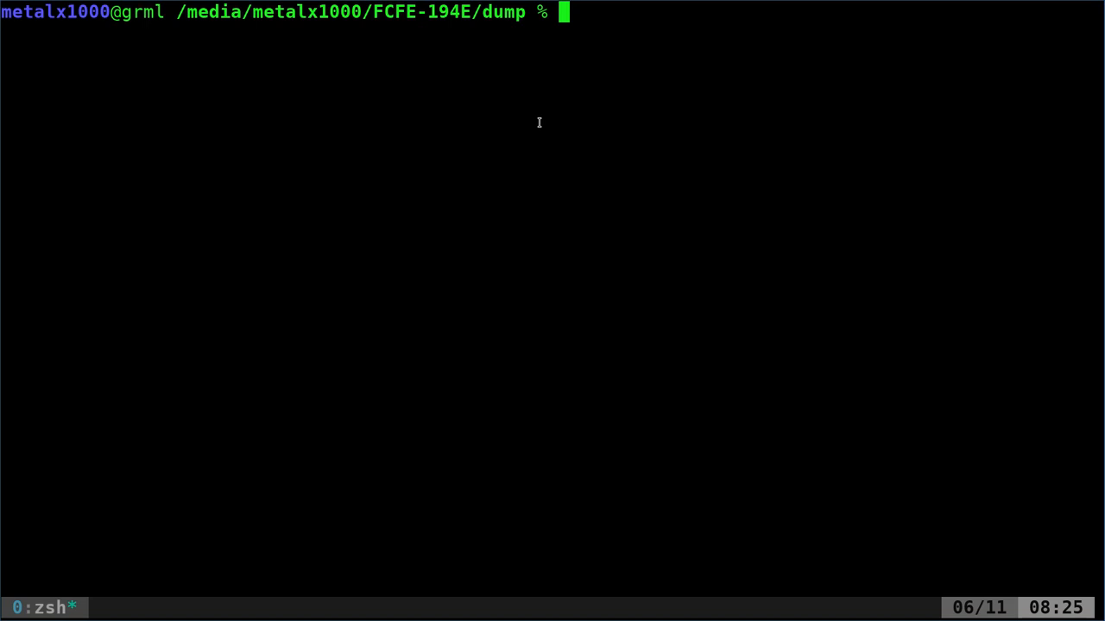
- Print mazda3.du to show directory sizes ending in a 1.2G total
type("cat mazda3.")
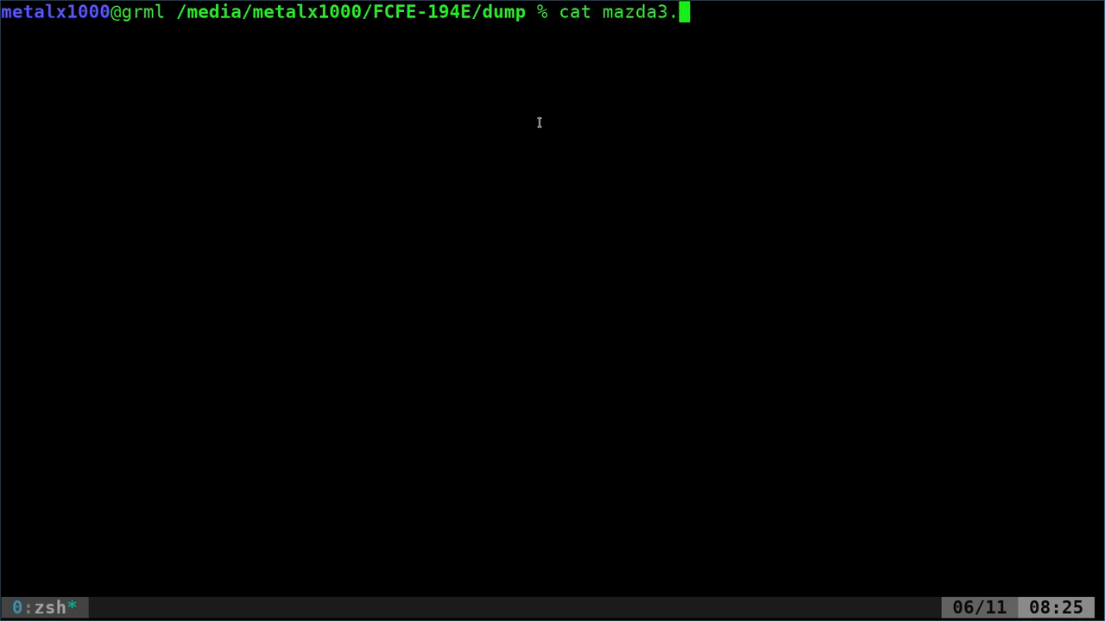
key("Tab")
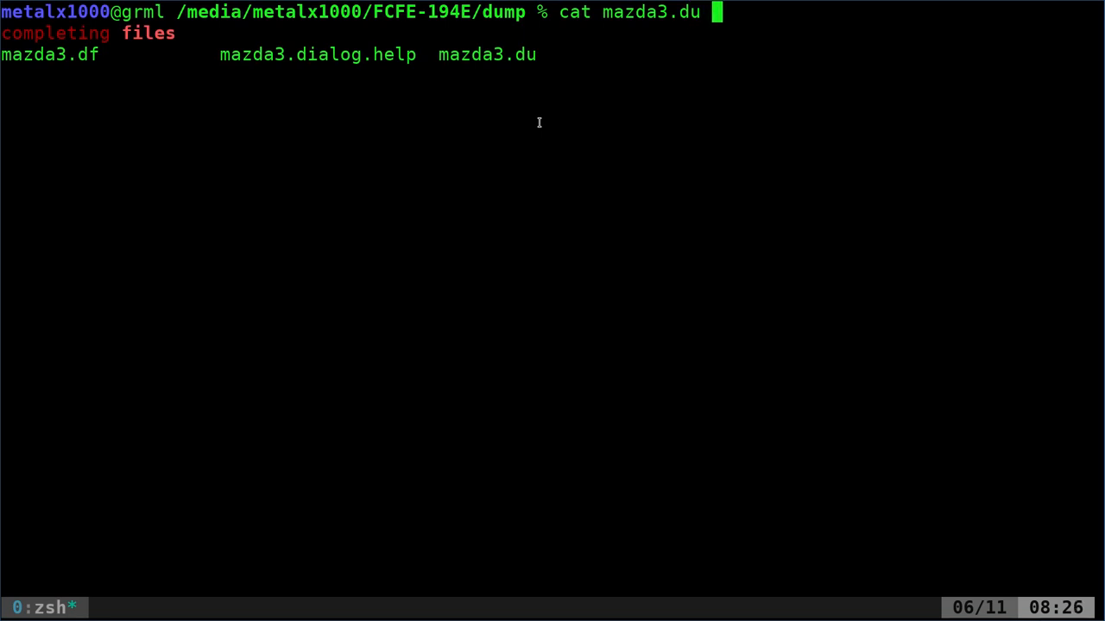
key("Return")
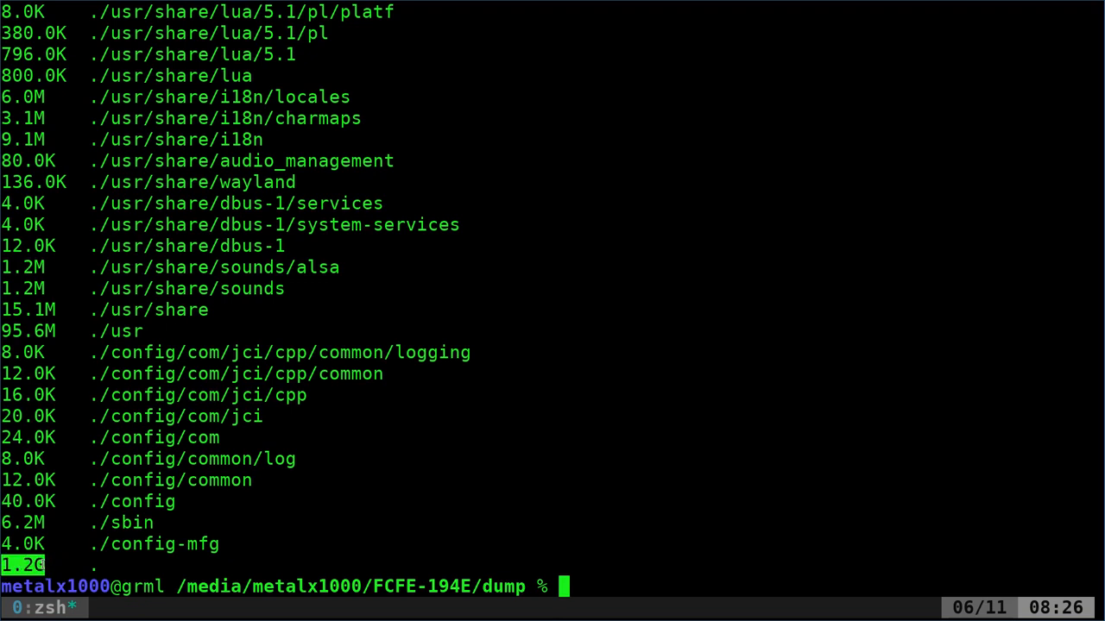
mouse_move(428, 283)
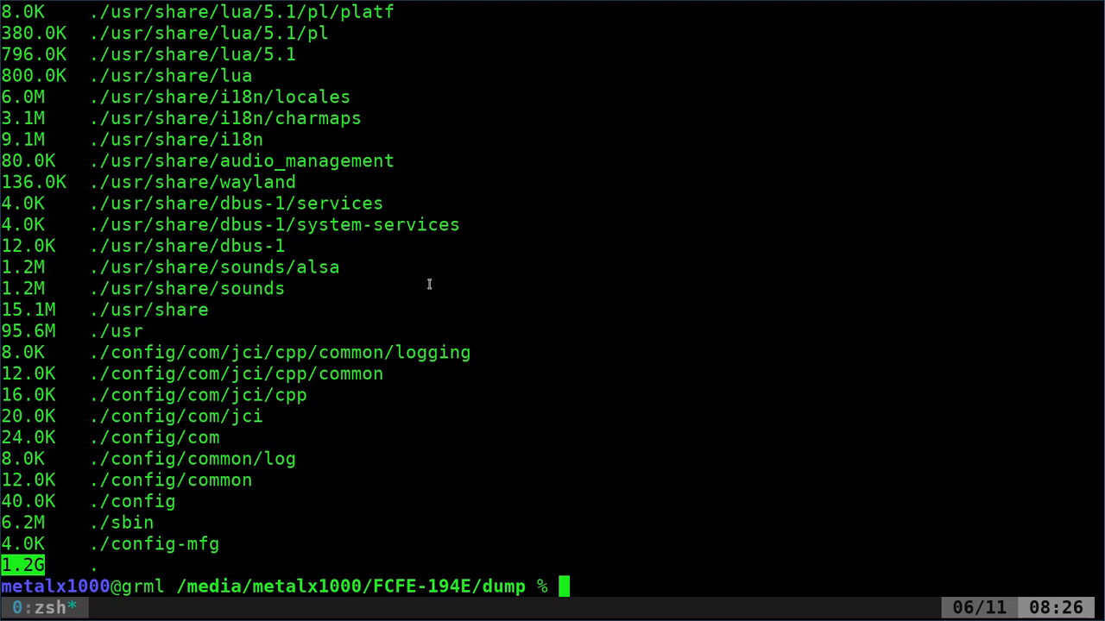
- Grep mazda3.fs for chroot, finding /usr/sbin/chroot
type("cat mazda3.")
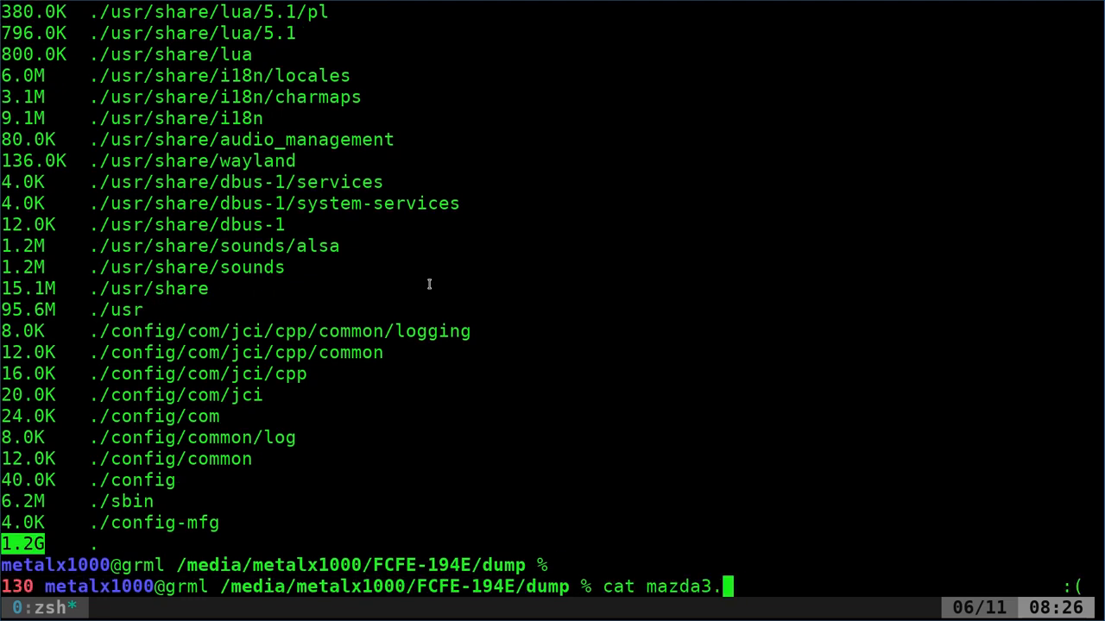
type("fs")
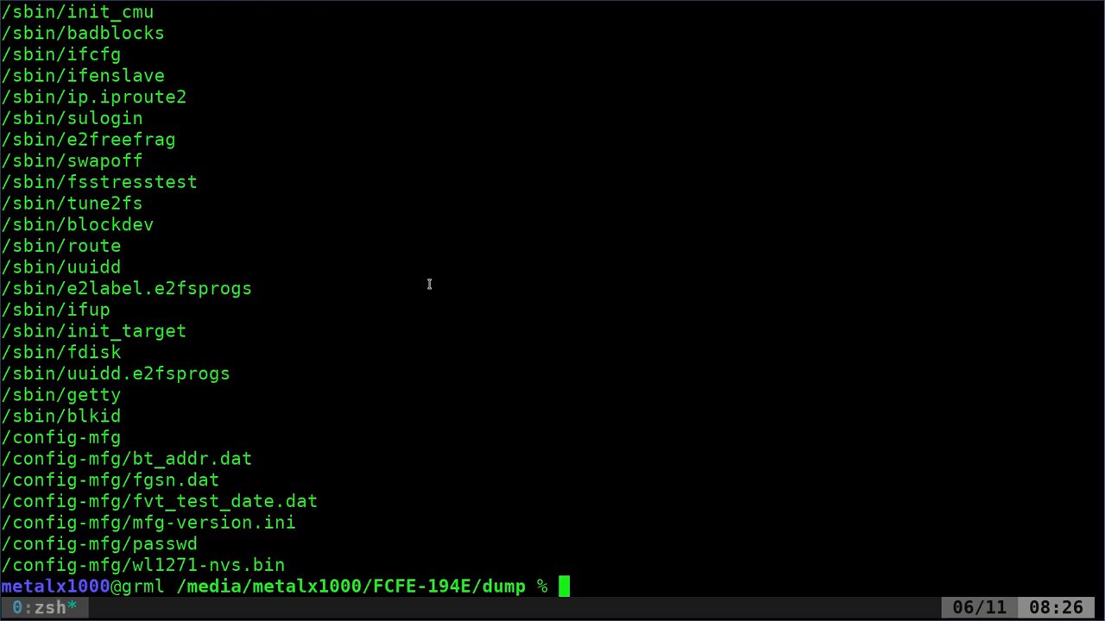
type("cat mazda3.fs|")
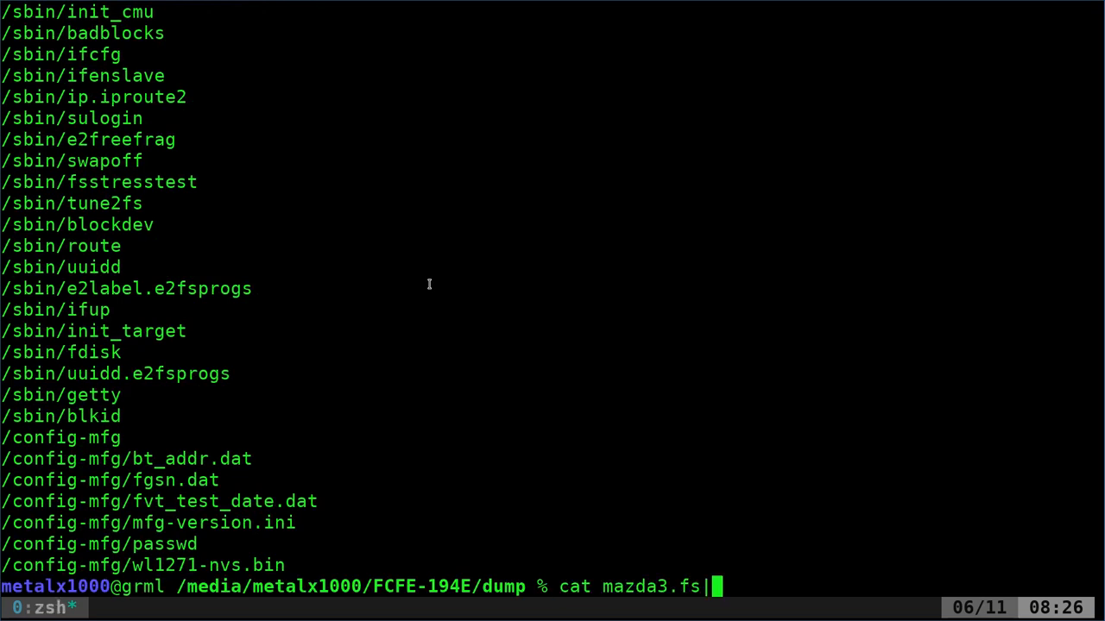
type("grep chroot")
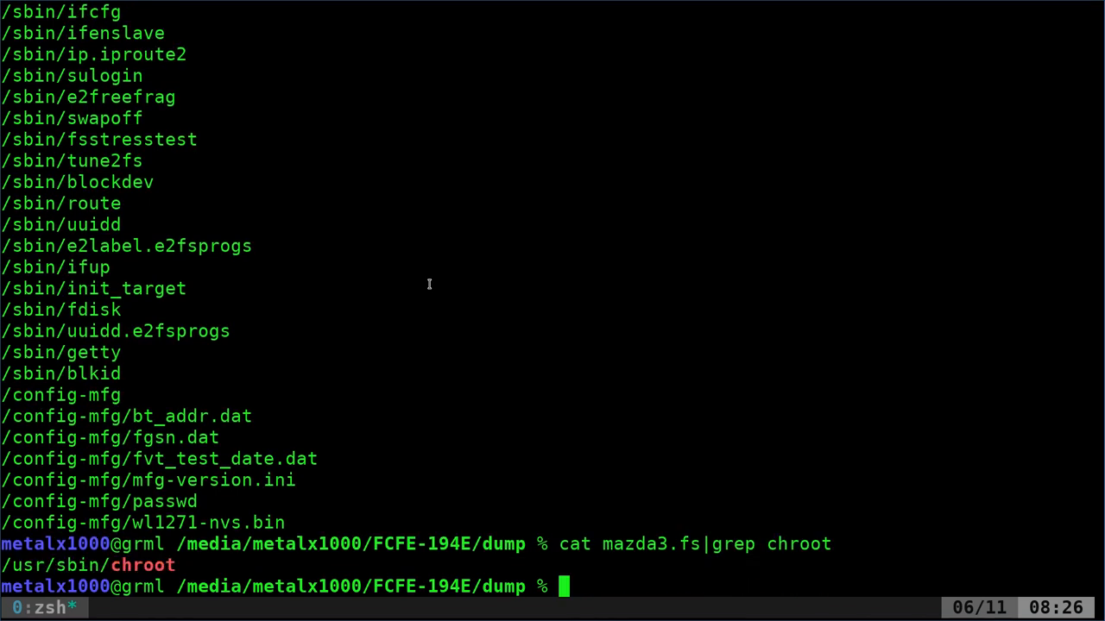
- Grep mazda3.fs for ssh, listing ssh configs, host keys, ssh, ssh-keygen and sshd
double_click(65, 567)
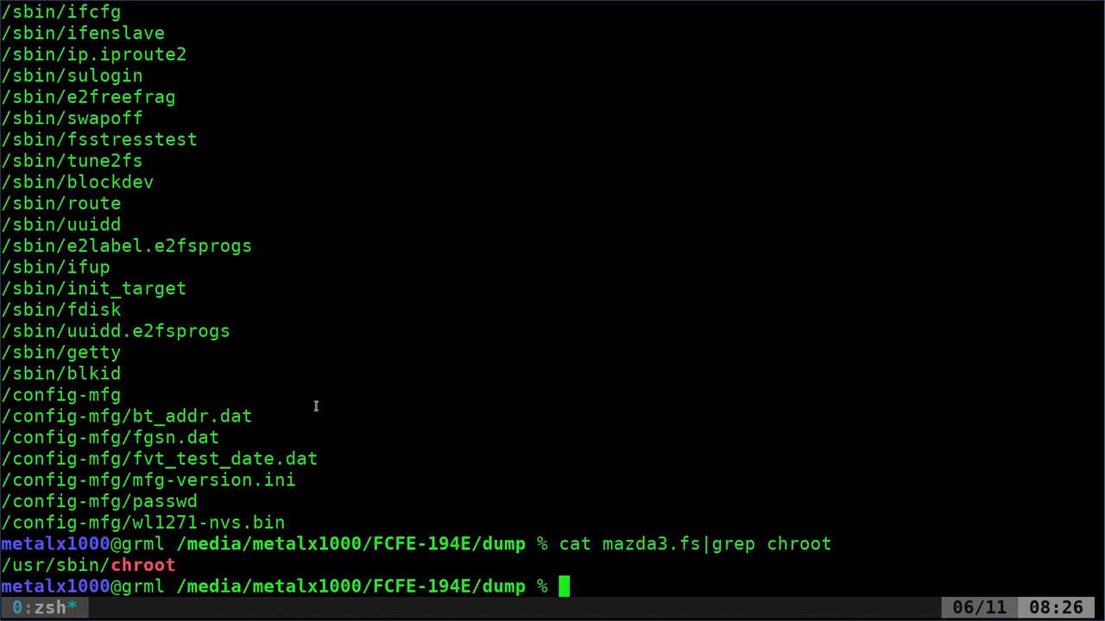
double_click(144, 564)
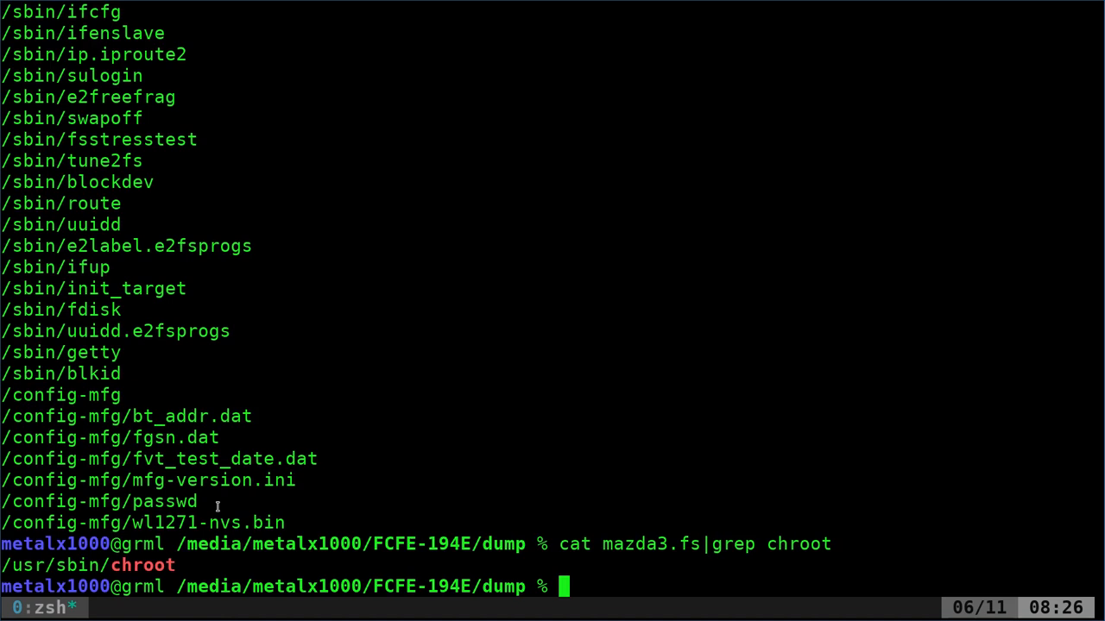
mouse_move(273, 459)
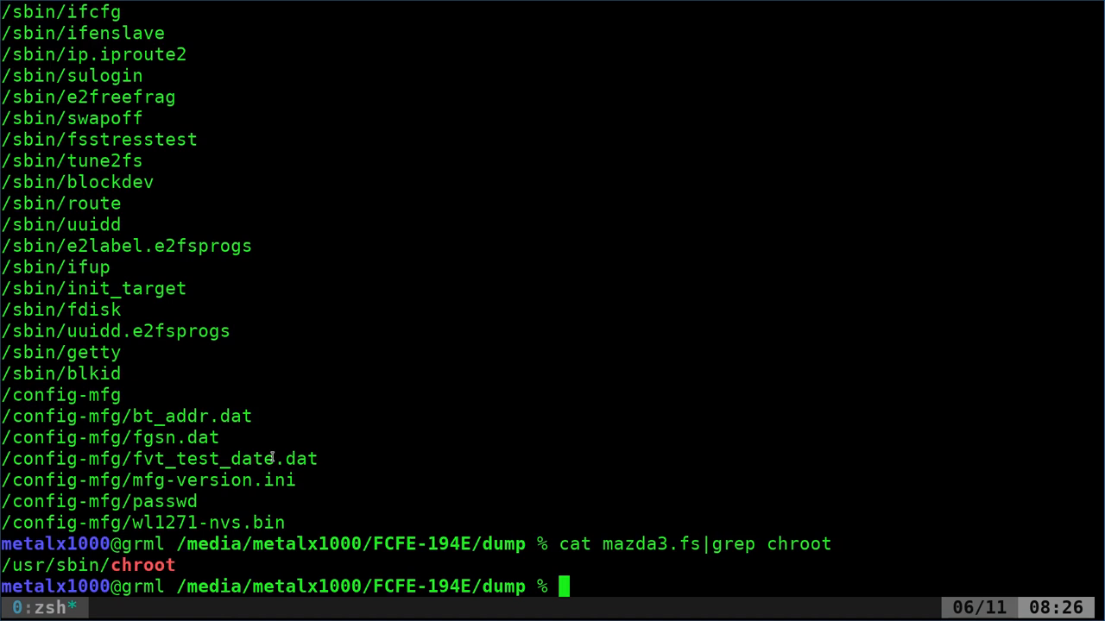
type("cat mazda3.fs|grep ch")
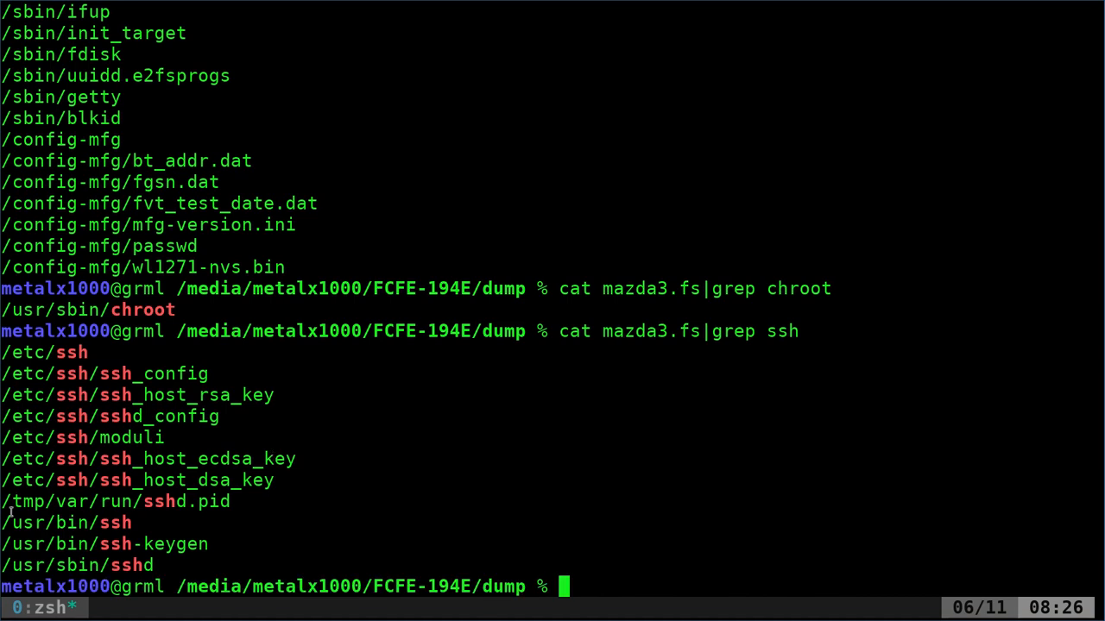
mouse_move(128, 459)
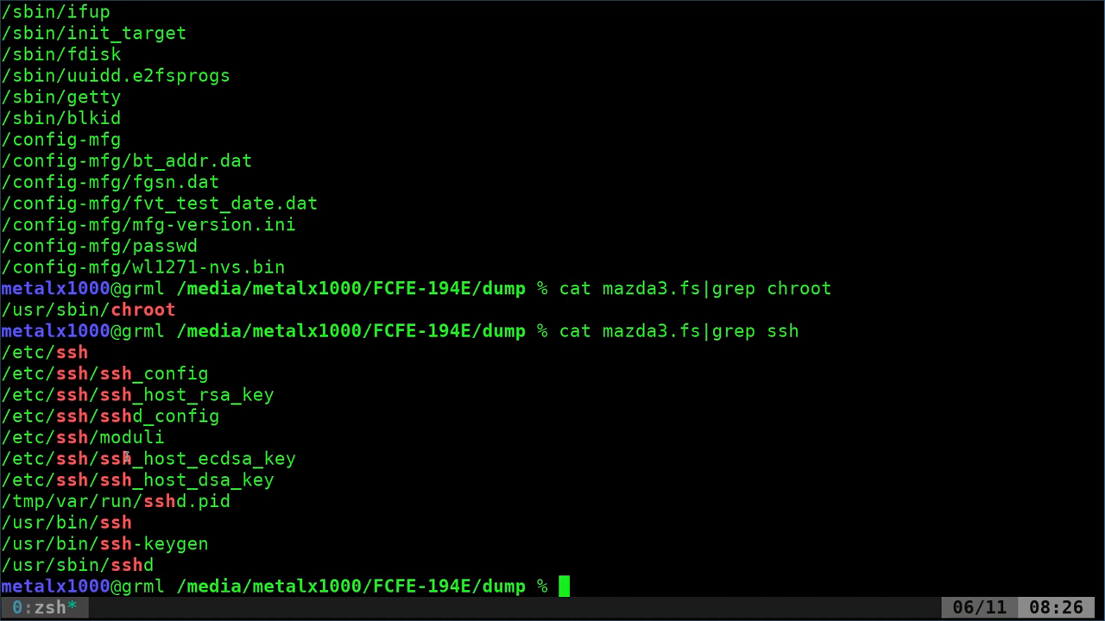
mouse_move(161, 521)
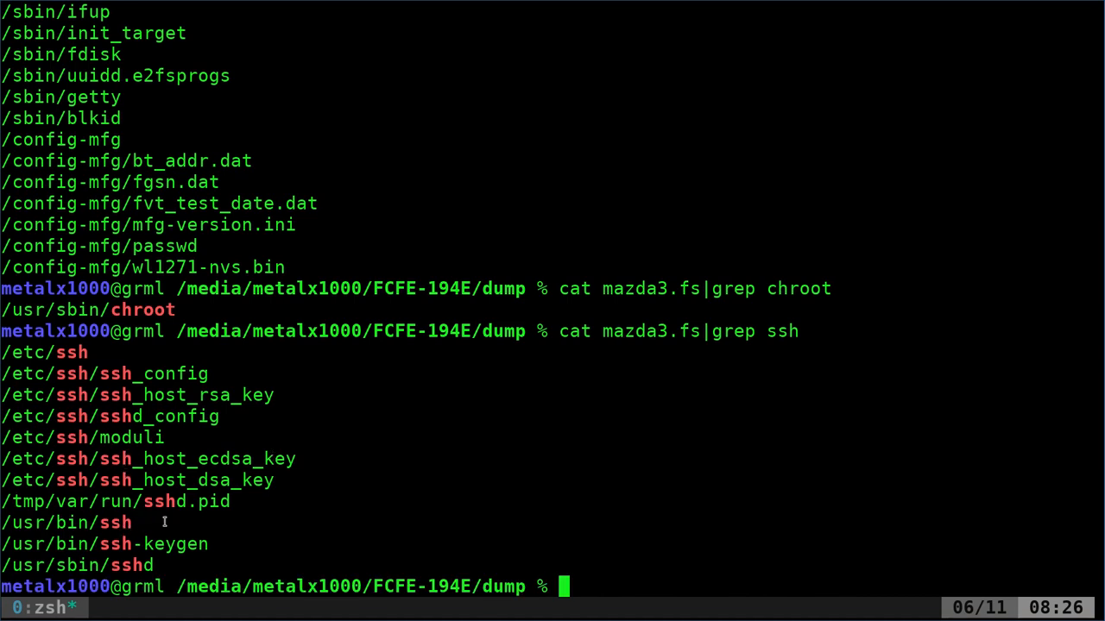
mouse_move(278, 390)
type("cat mazda3.f")
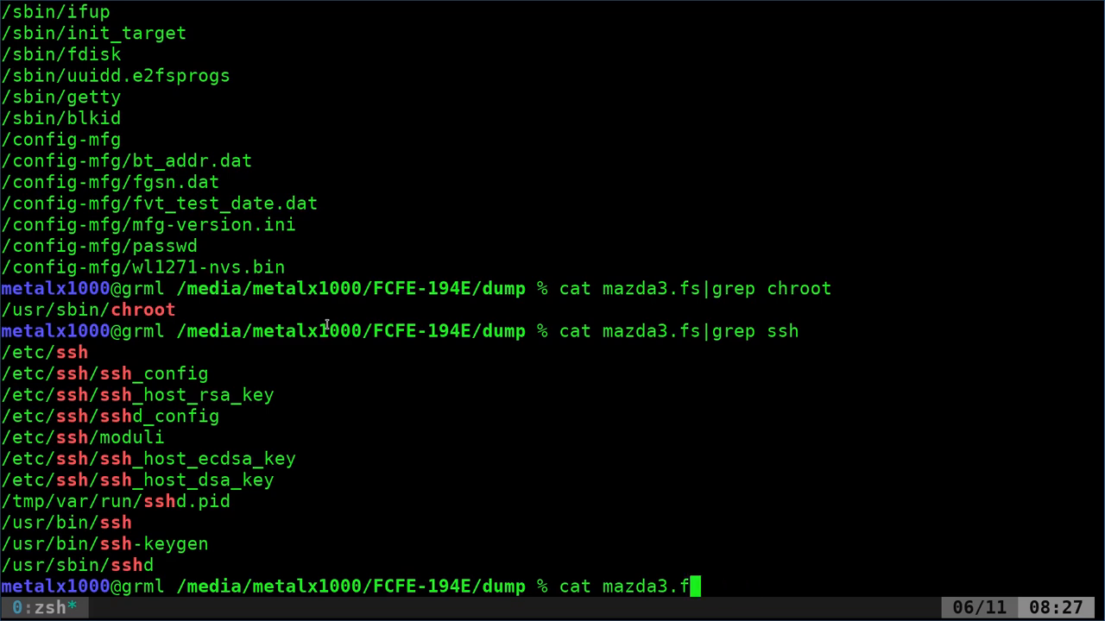
- Print mazda3.ip showing lo at 127.0.0.1 and wlan0 with zero traffic, highlighting wlan0
type("ip")
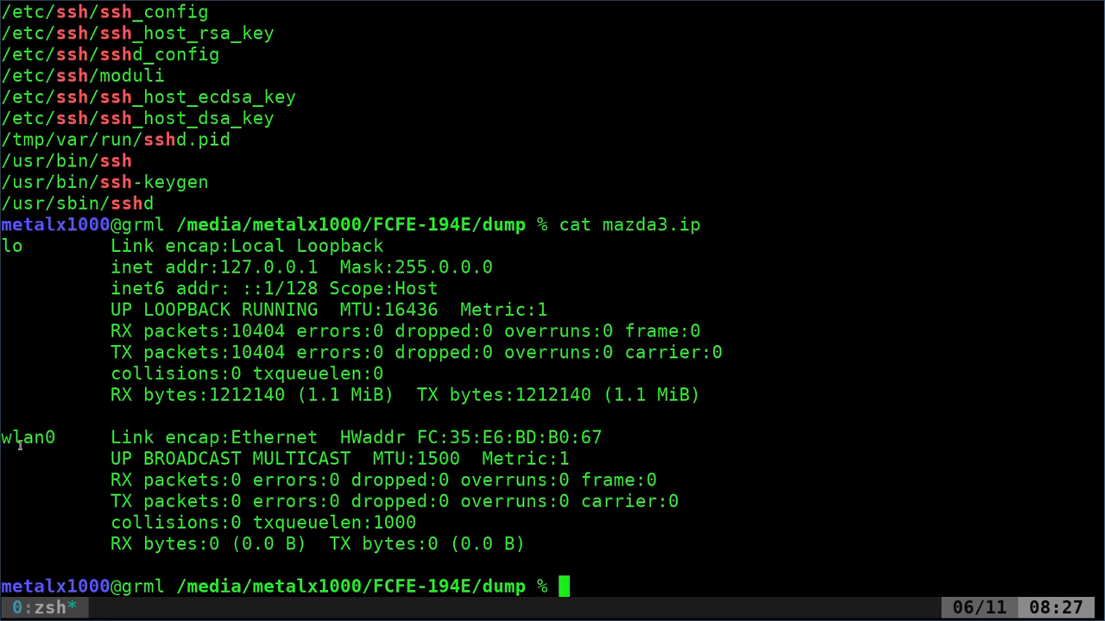
double_click(26, 436)
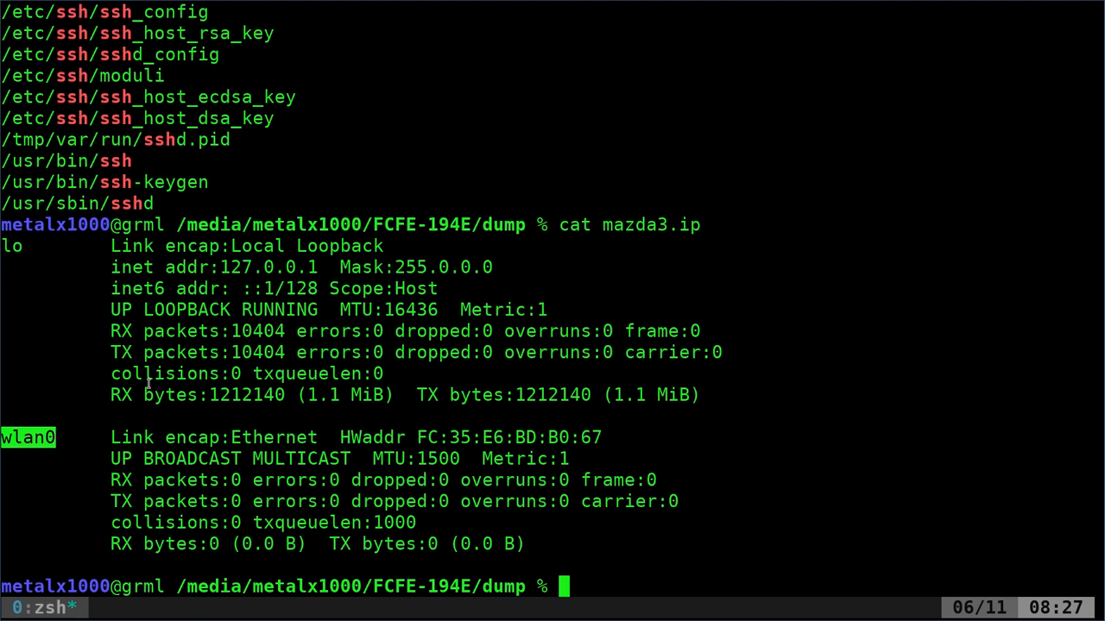
mouse_move(138, 374)
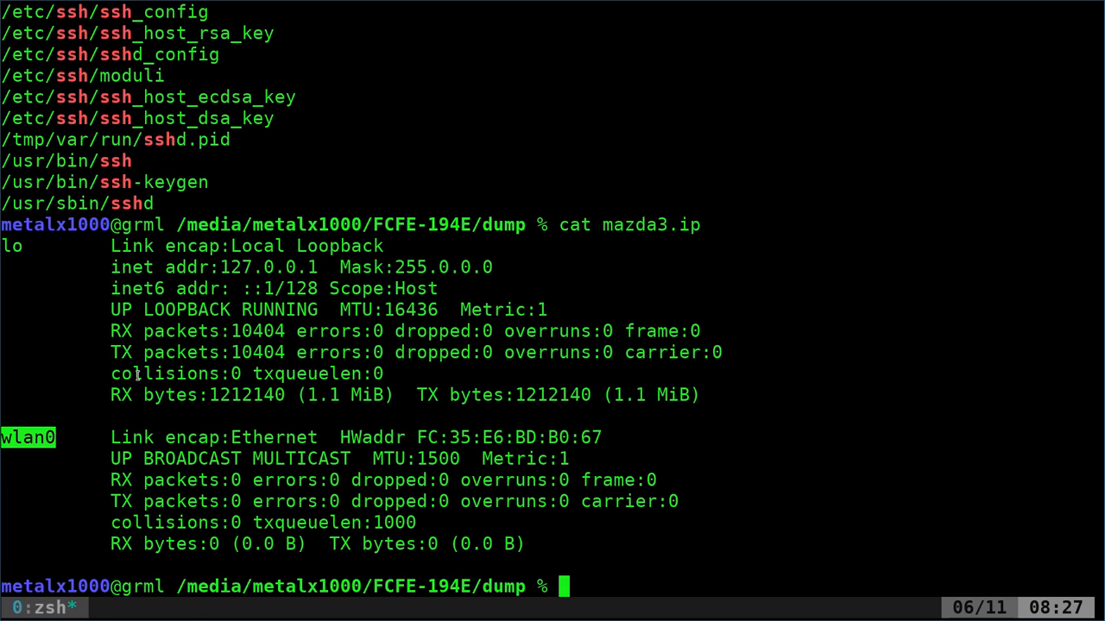
type("cat mazda3.fs|grep chroot")
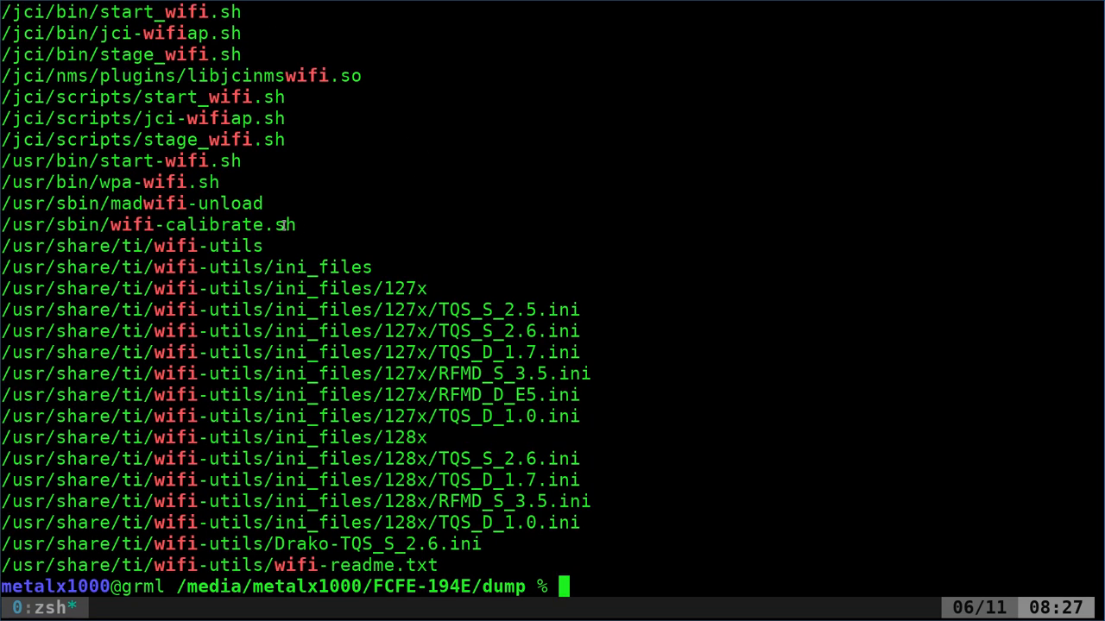
- Grep mazda3.fs for wifi and scroll through the wifi scripts and TI wifi-utils ini files
type("cat mazda3.fs|grep wifi")
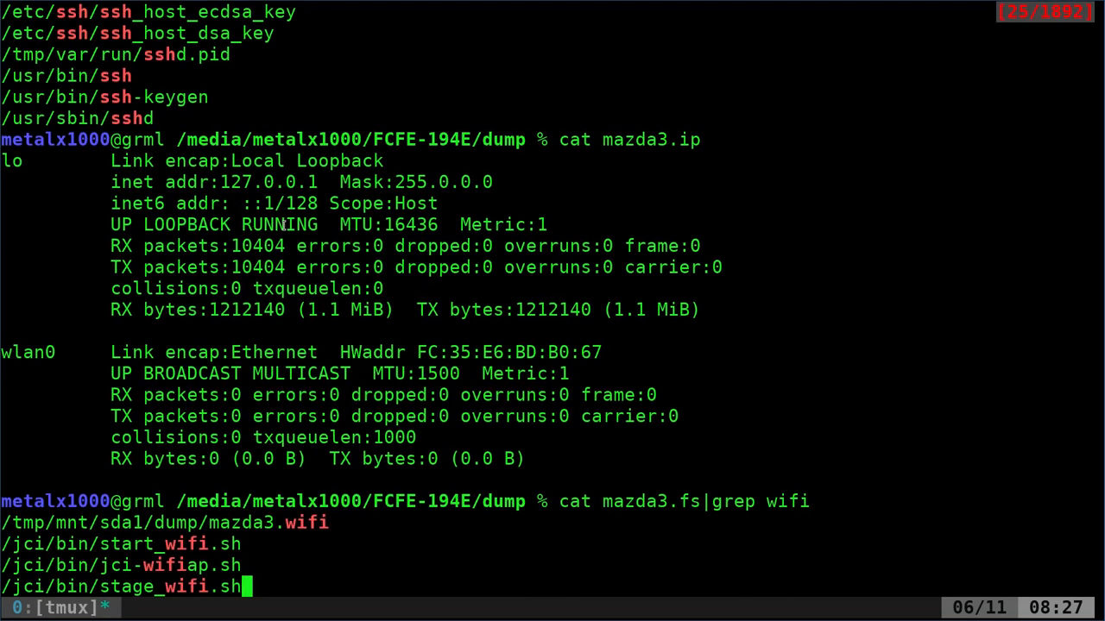
scroll("down", 3)
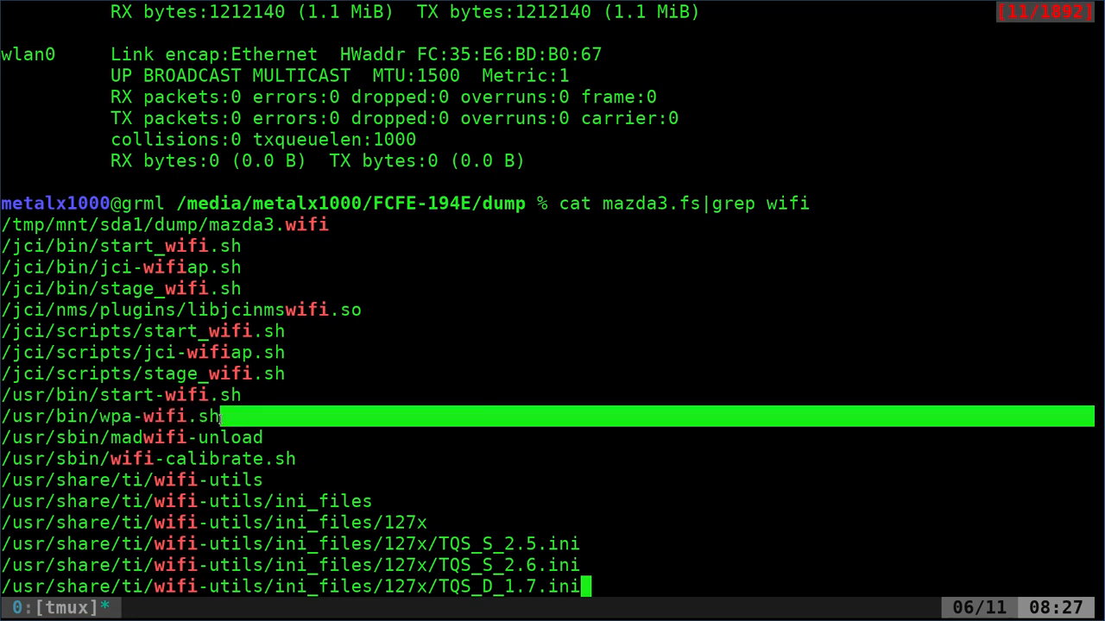
scroll("down", 3)
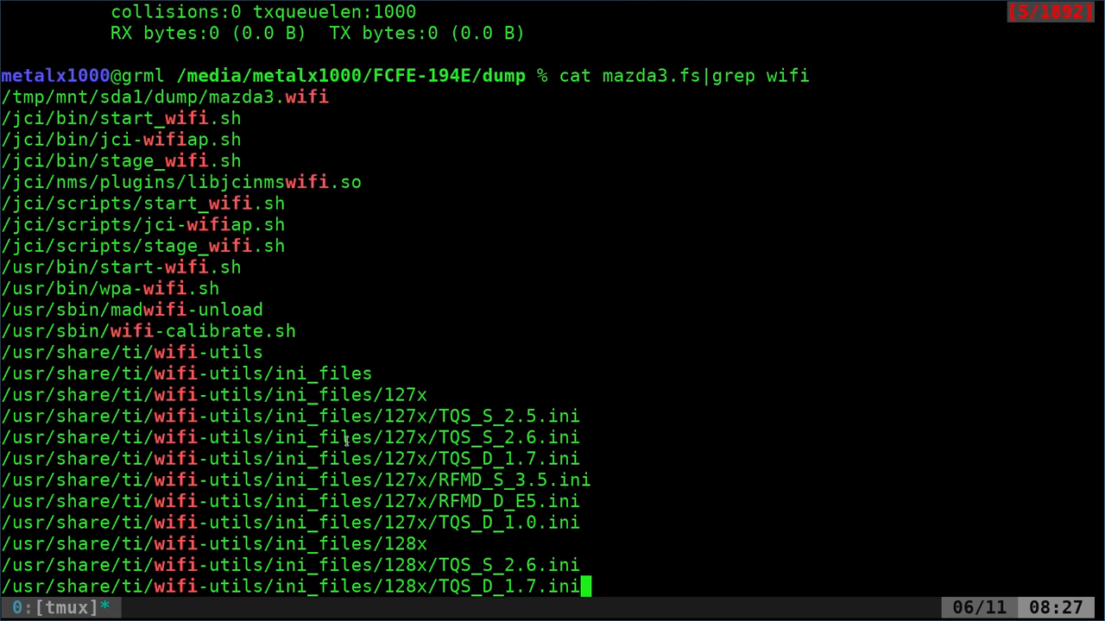
scroll("down", 3)
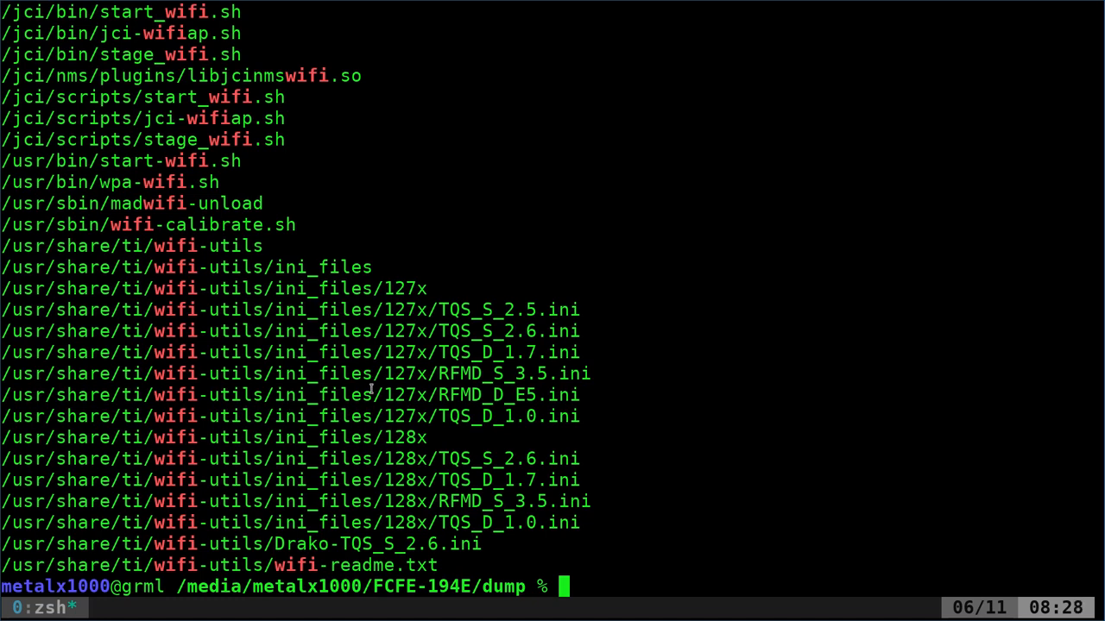
mouse_move(390, 169)
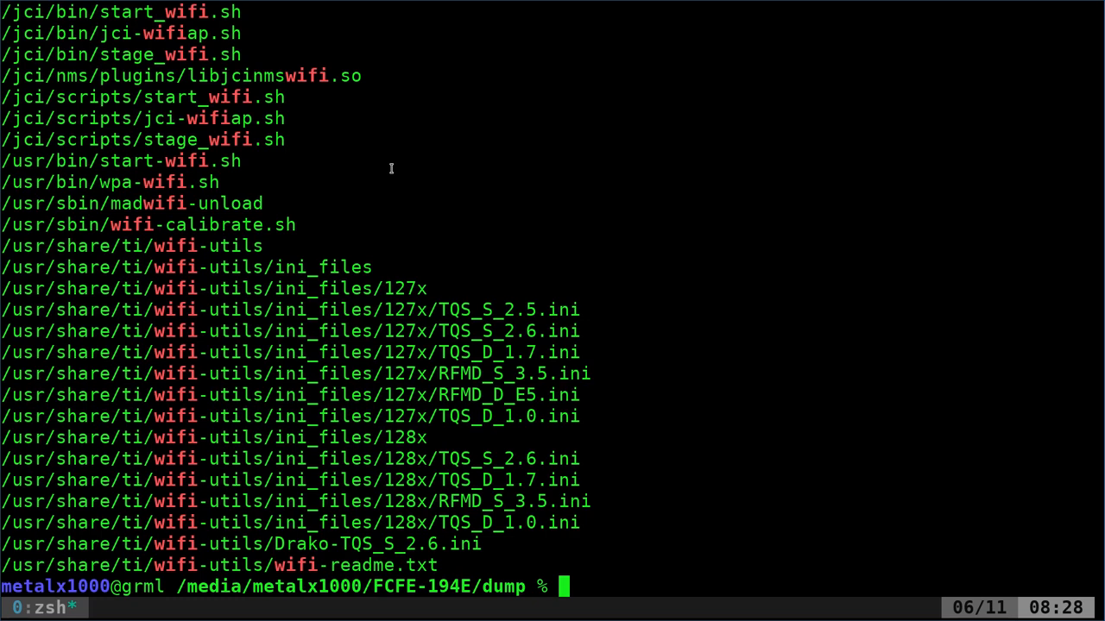
- Print mazda3.kernel and highlight cmu and armv7l in the Linux 3.0.35 kernel string
type("cat mazda3.fs|grep wifi")
type("cat mazda3.kernel")
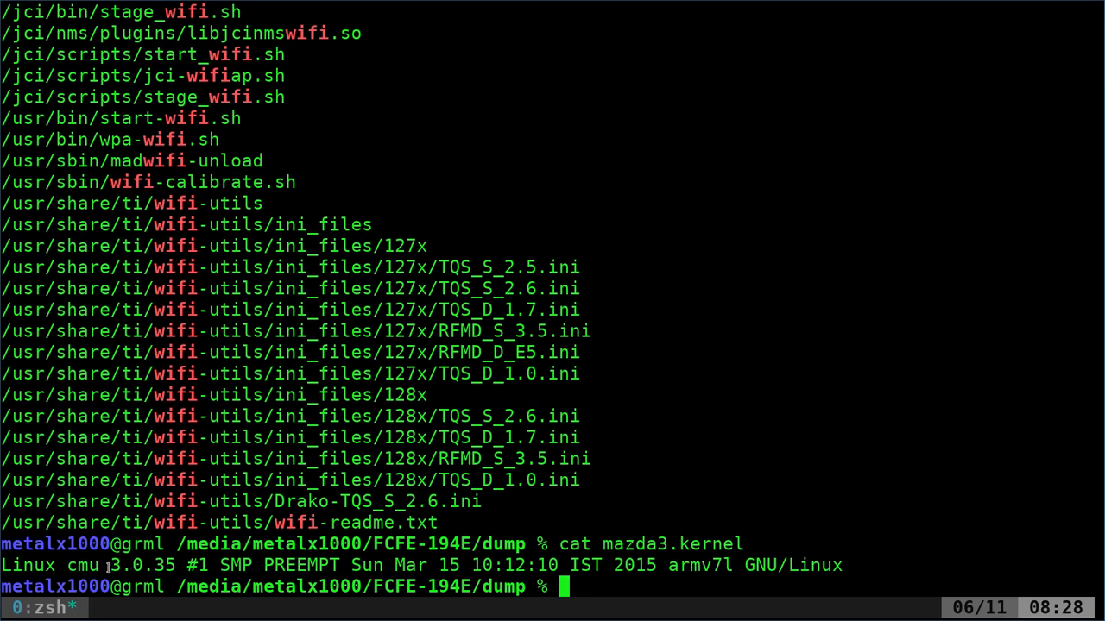
double_click(141, 566)
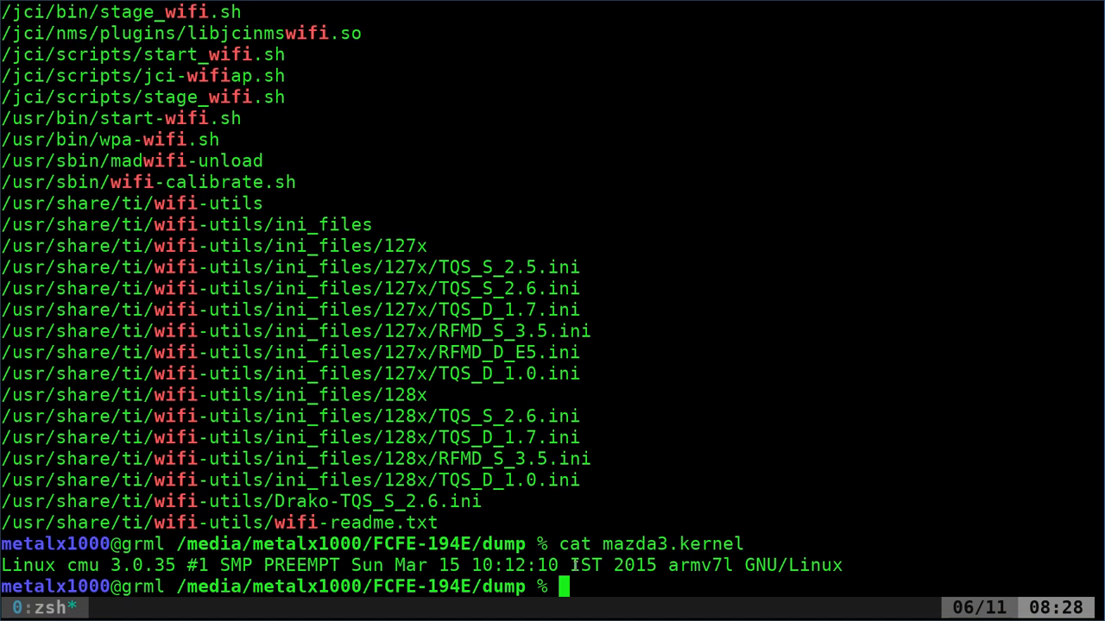
double_click(701, 566)
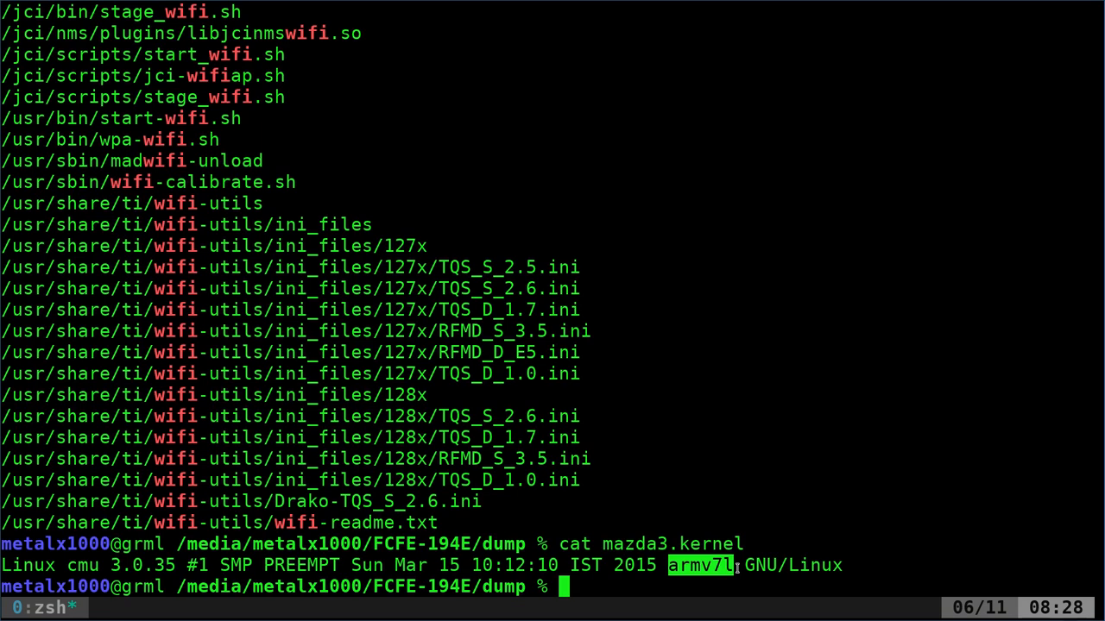
mouse_move(813, 435)
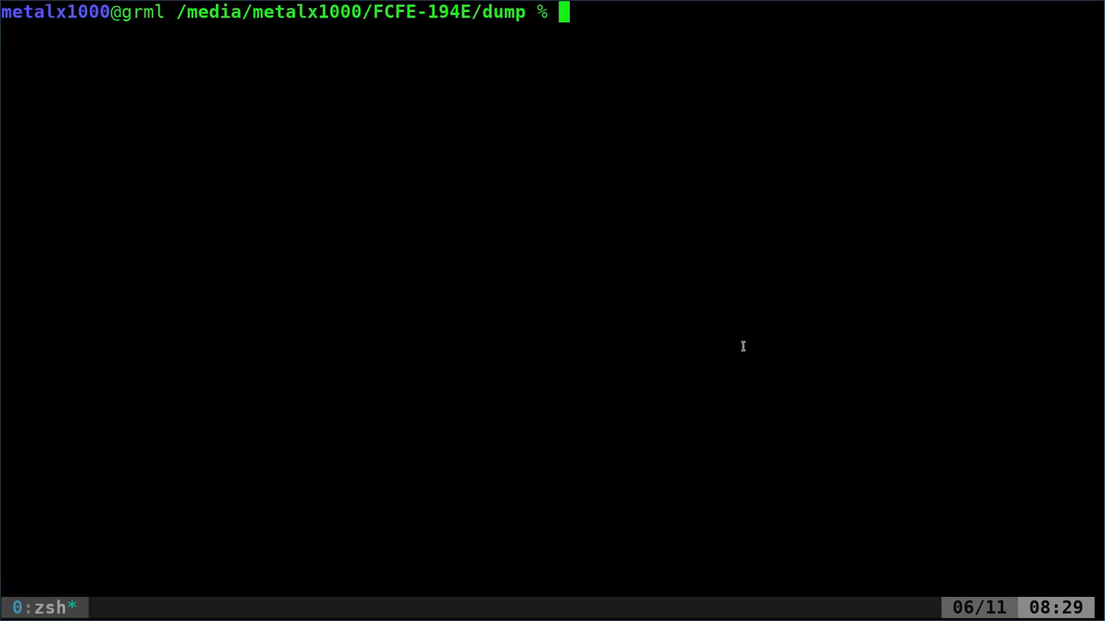
mouse_move(737, 342)
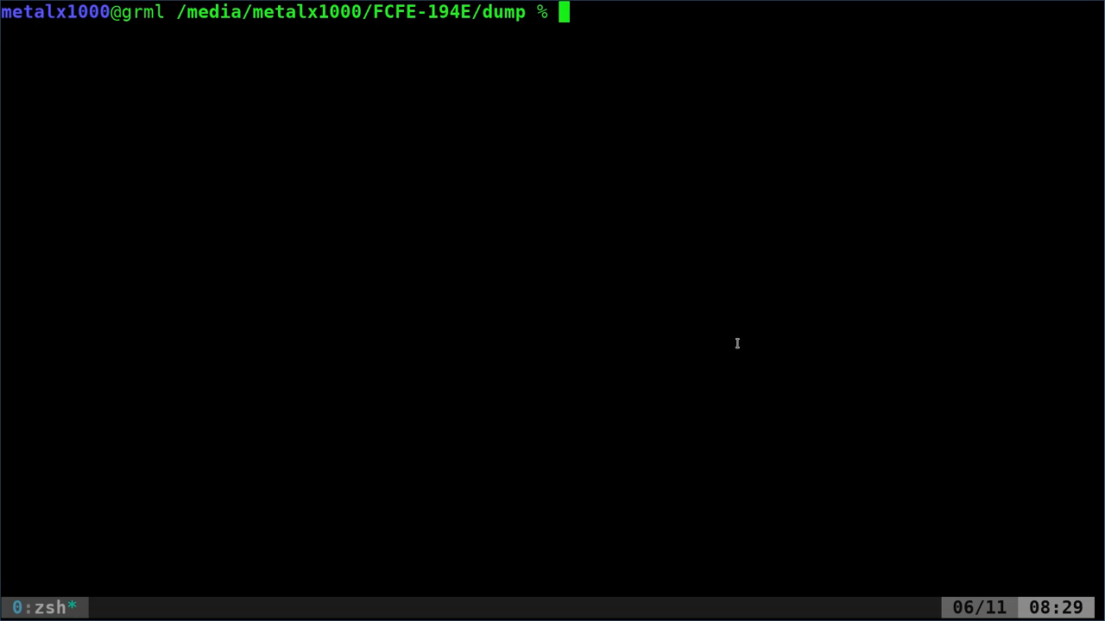
- Print the mazda3 partitions dump showing two Linux mmcblk0 partitions and a FAT32 sda1
type("cat mazda3.")
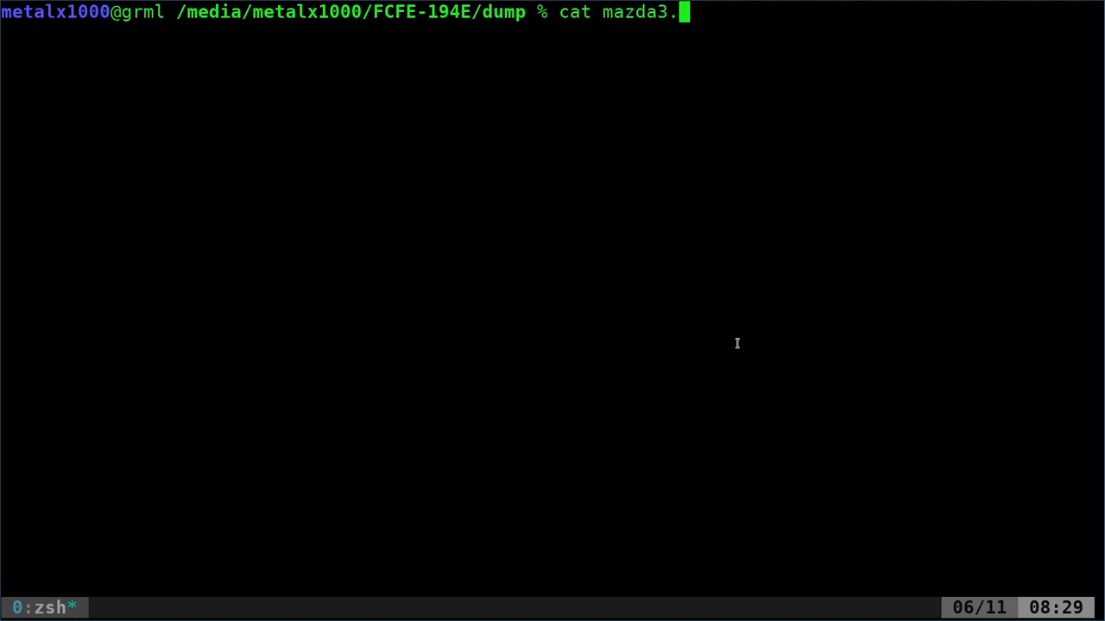
type("pat")
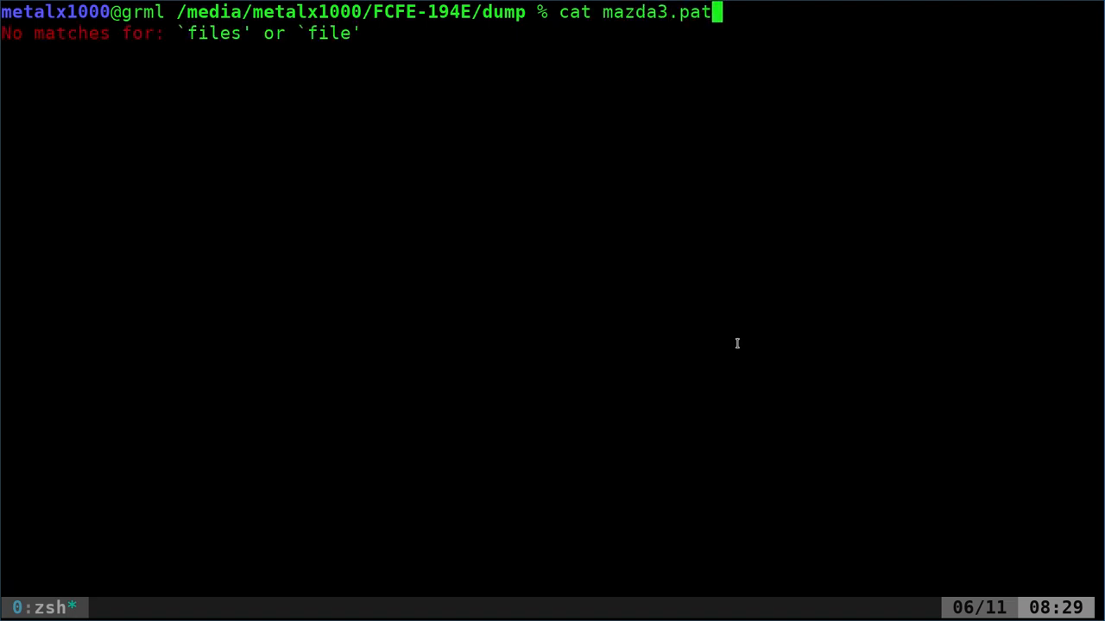
key("Return")
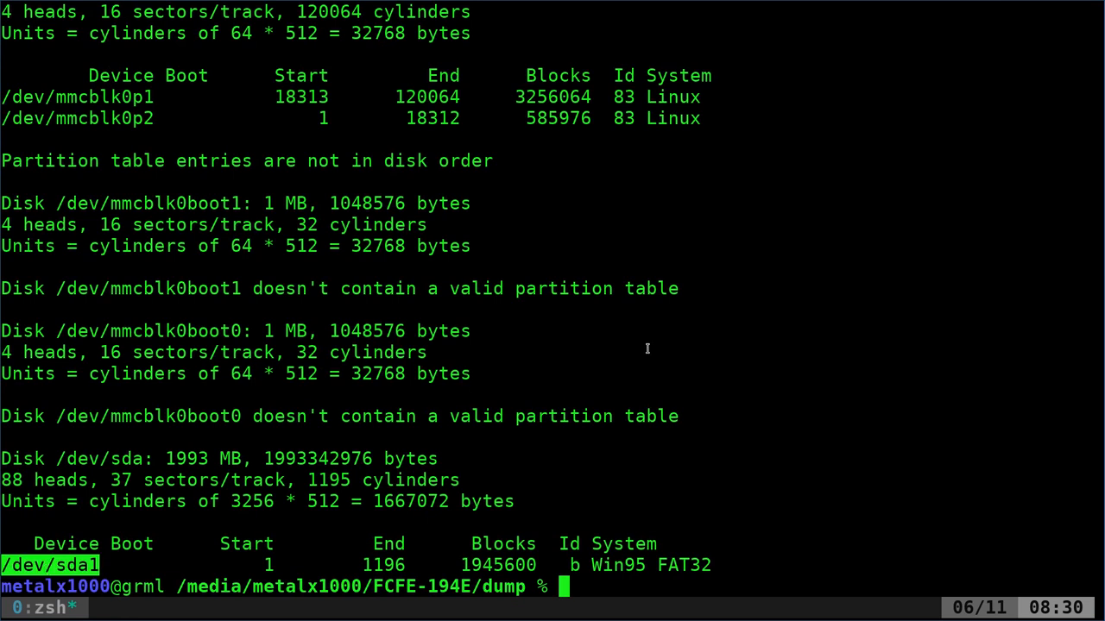
- Print the mazda3 passwd and user dumps, then grep the filesystem listing for wifi
type("cat mazda3.passwd")
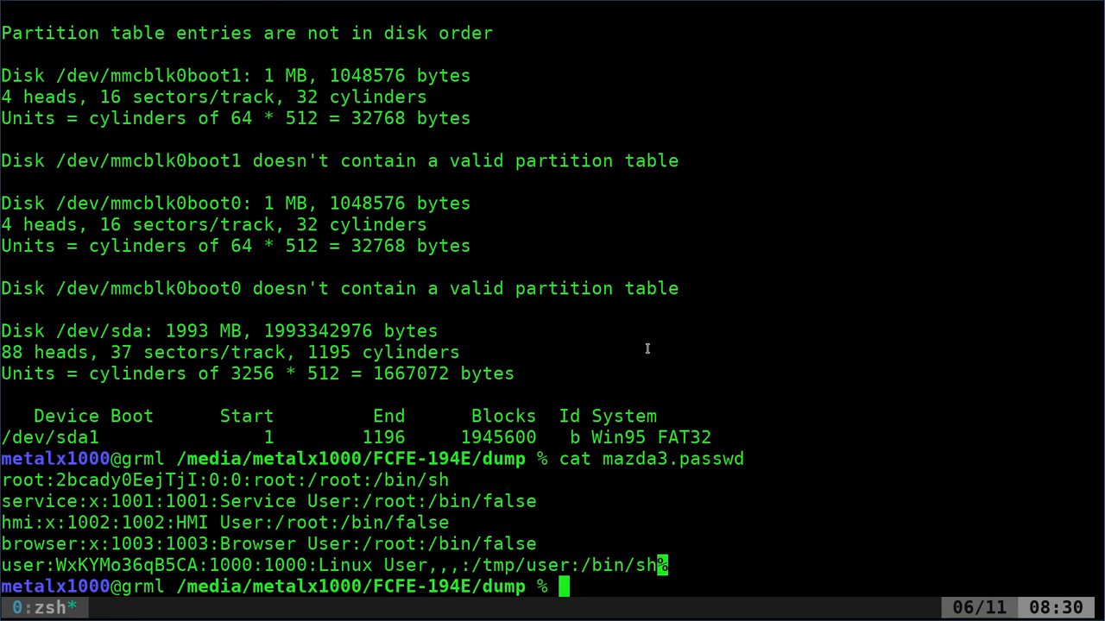
mouse_move(752, 252)
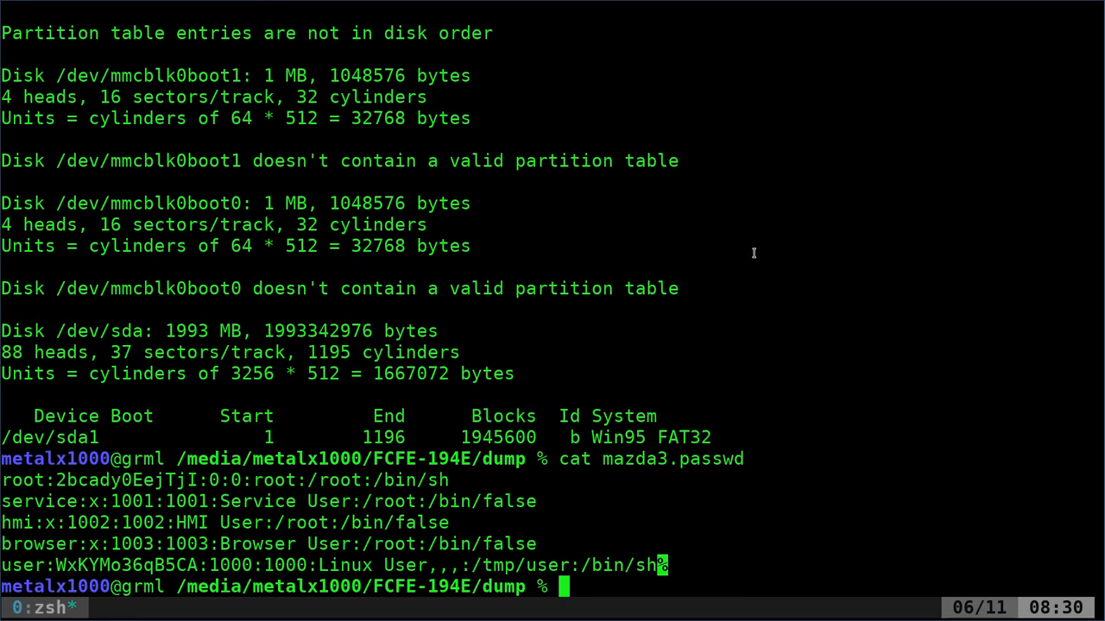
type("cat mazda3.pas")
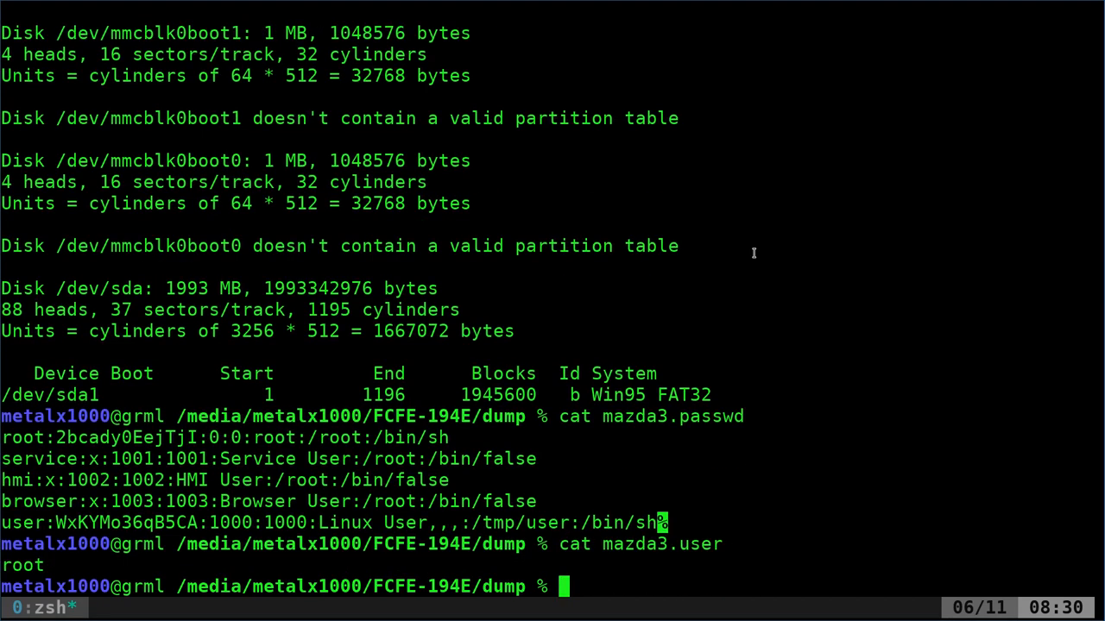
mouse_move(778, 215)
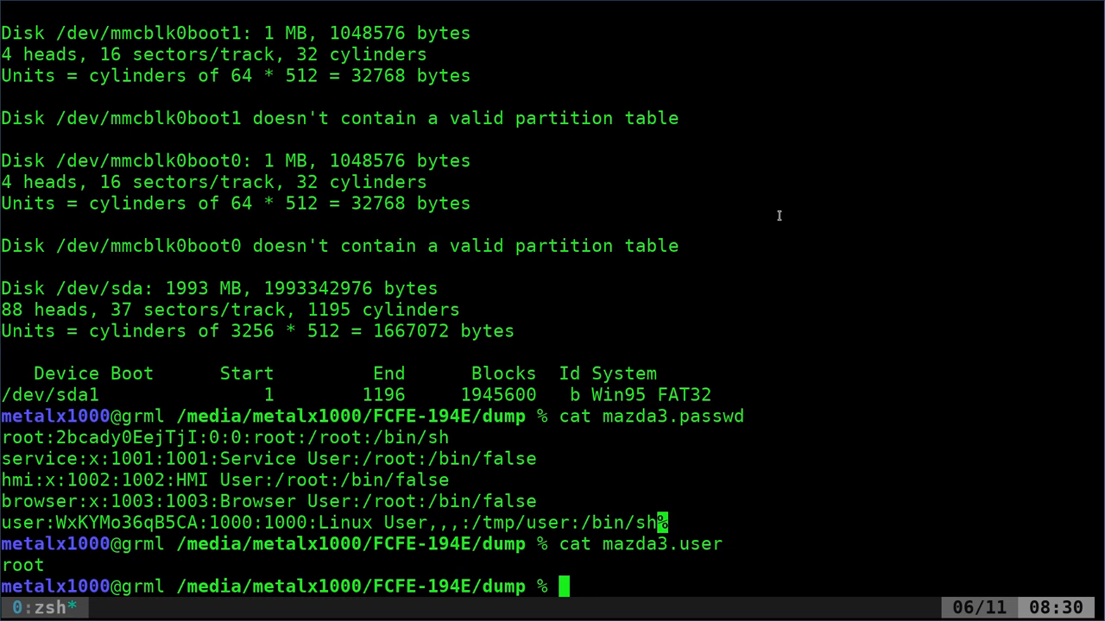
type("cat mazda3.fs|grep wifi")
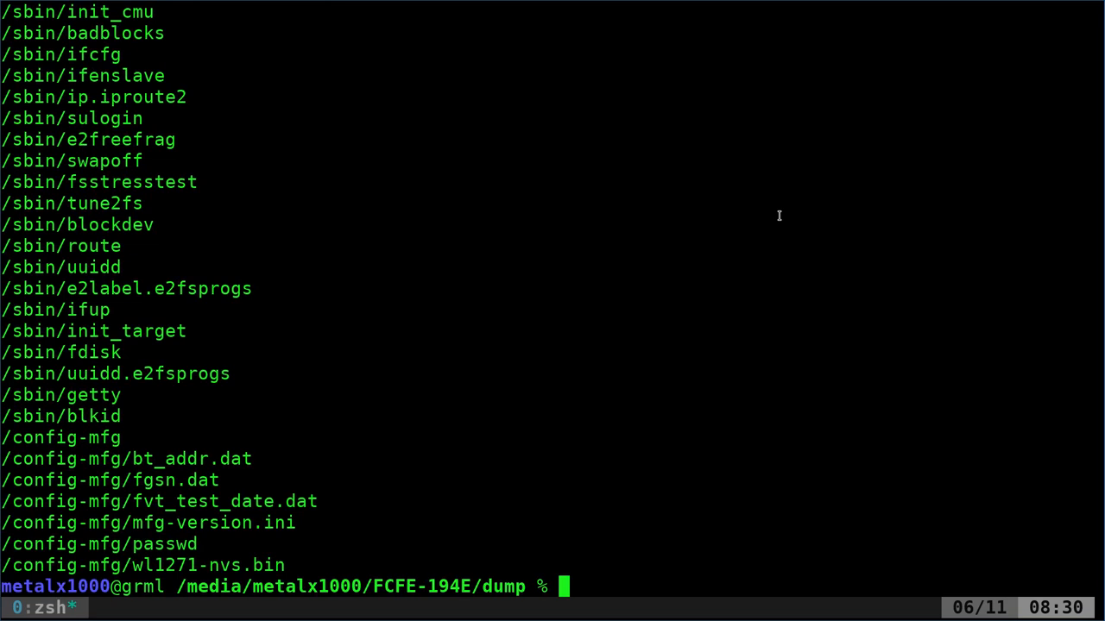
- Grep the mazda3 filesystem listing for top, finding /usr/bin/top and atop
type("cat mazda3.fs|top")
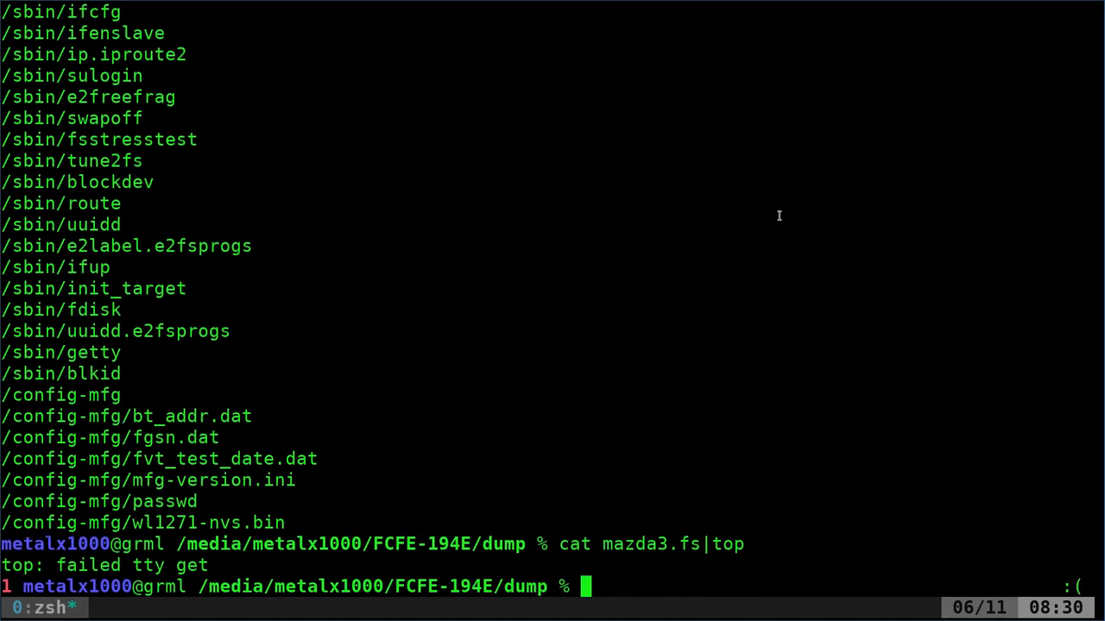
type("cat mazda3.fs|grep top")
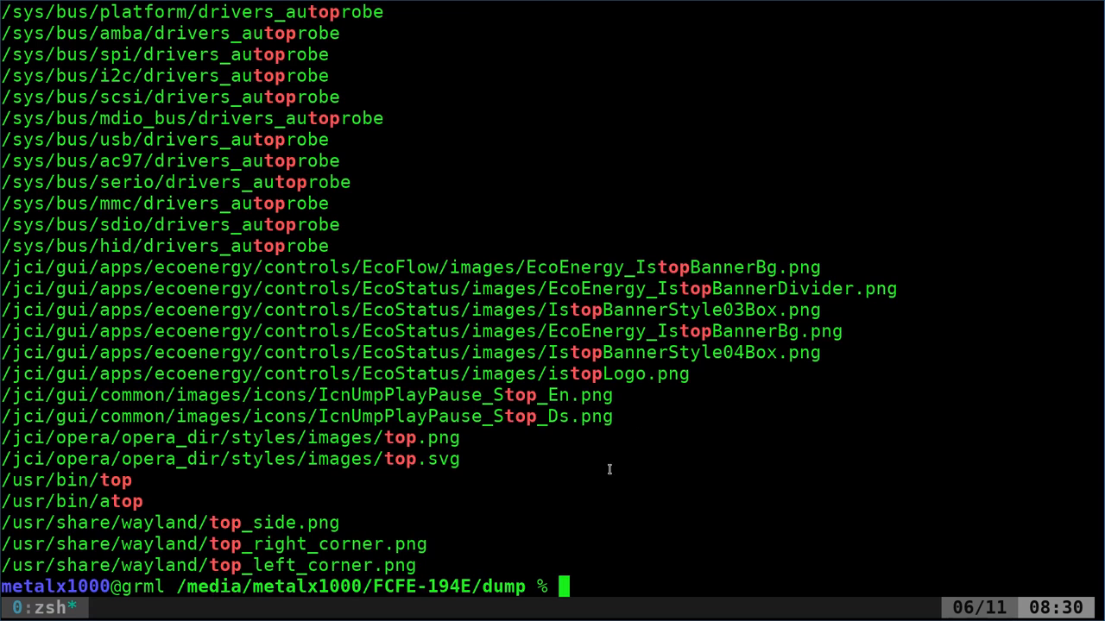
double_click(113, 479)
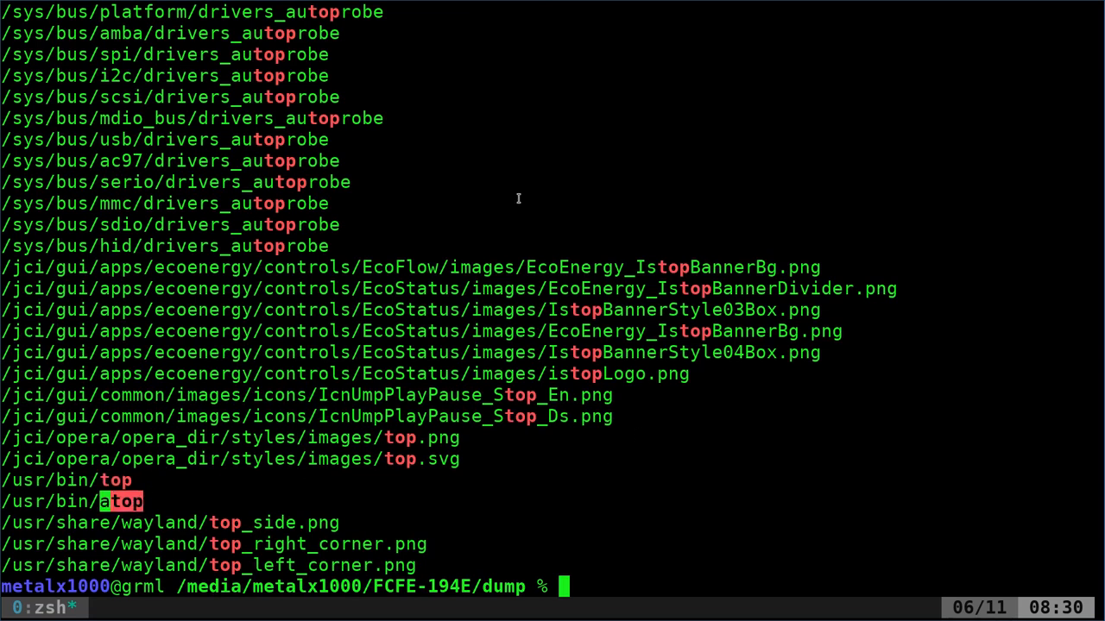
type("cat mazda3.fs|grep top")
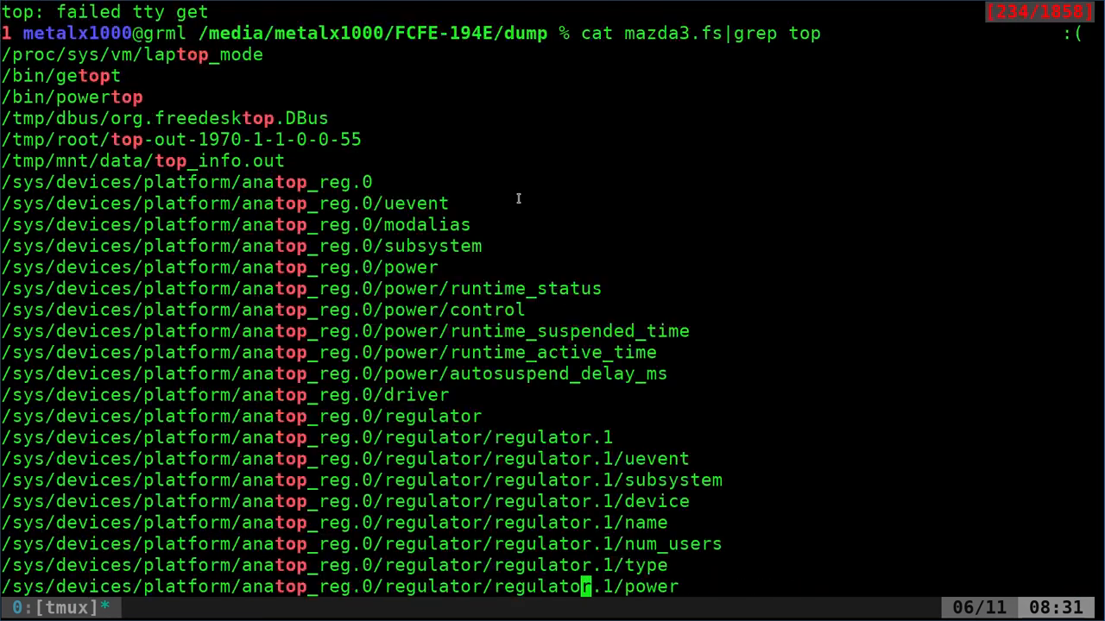
scroll("down", 3)
type("cat mazda3.fs|grep htop")
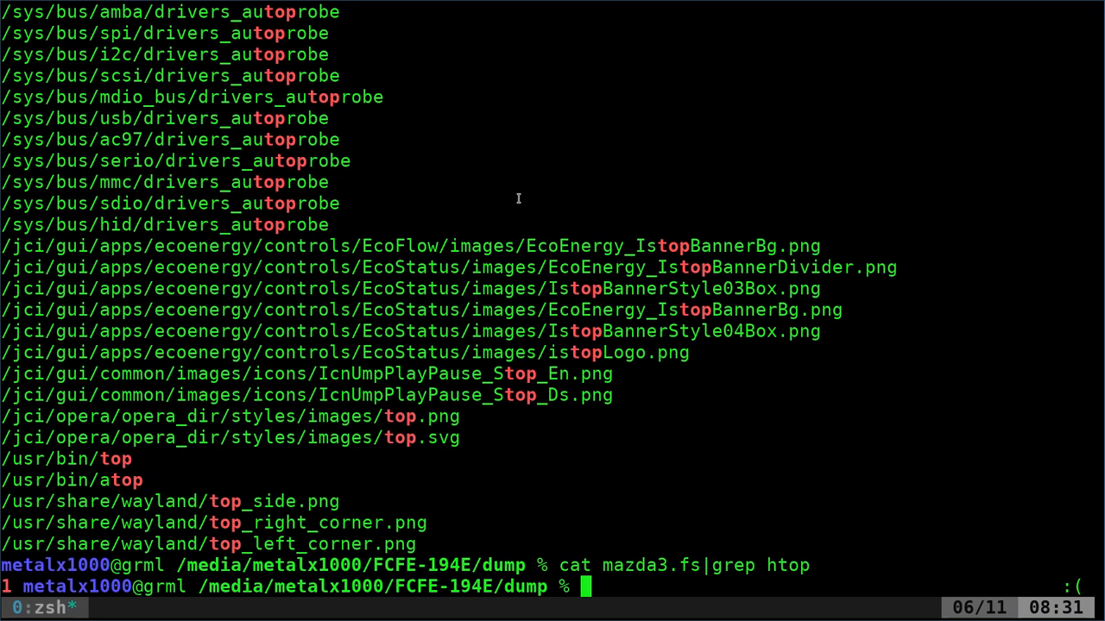
mouse_move(780, 300)
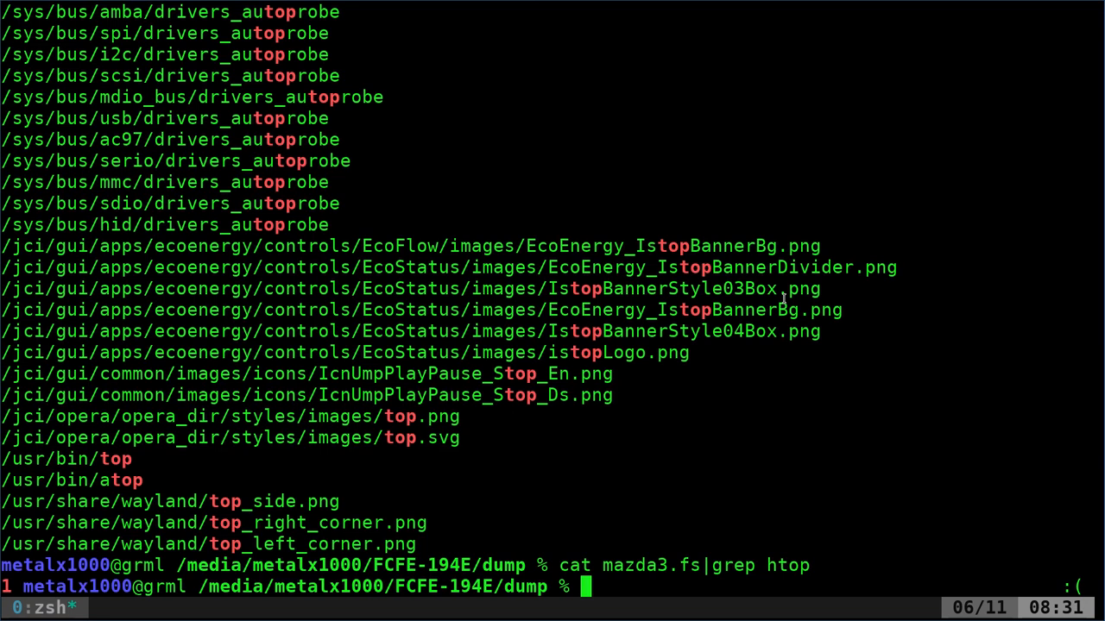